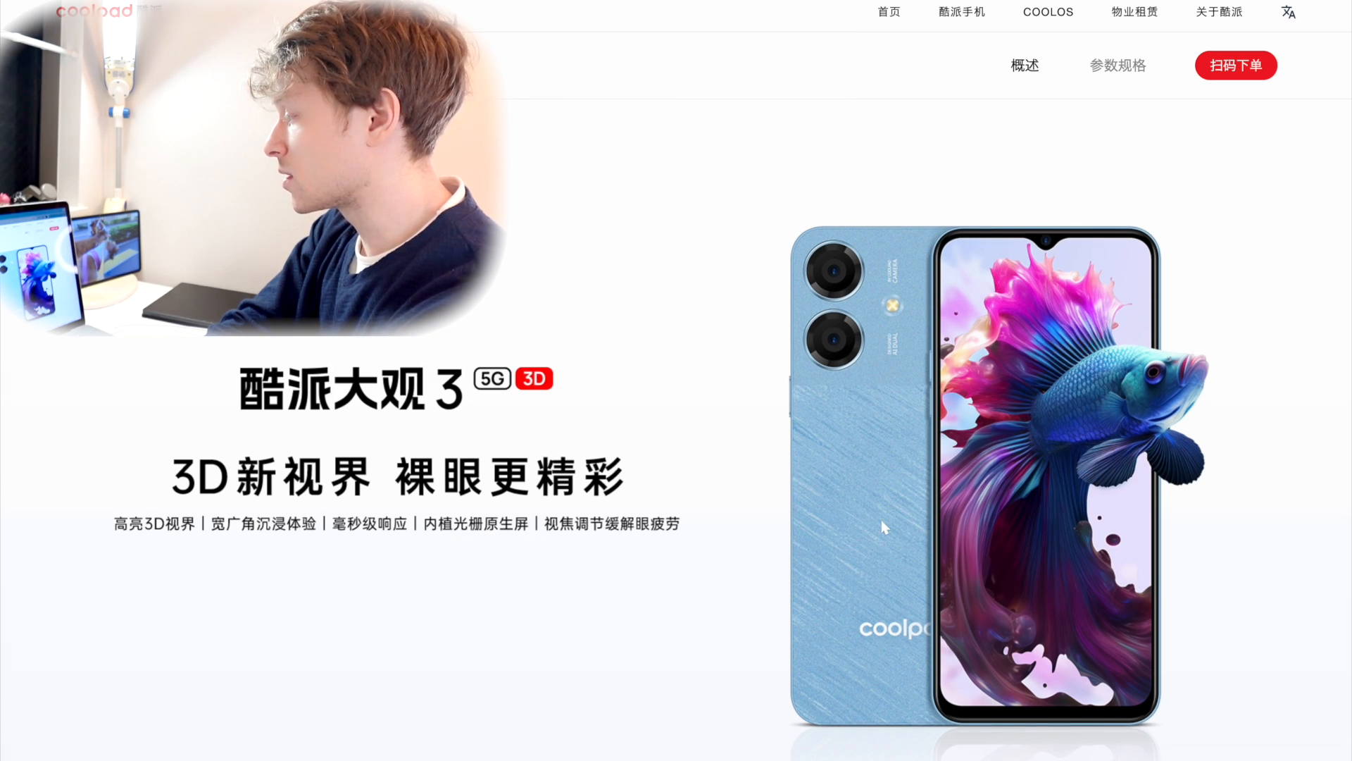
scroll(down, 3)
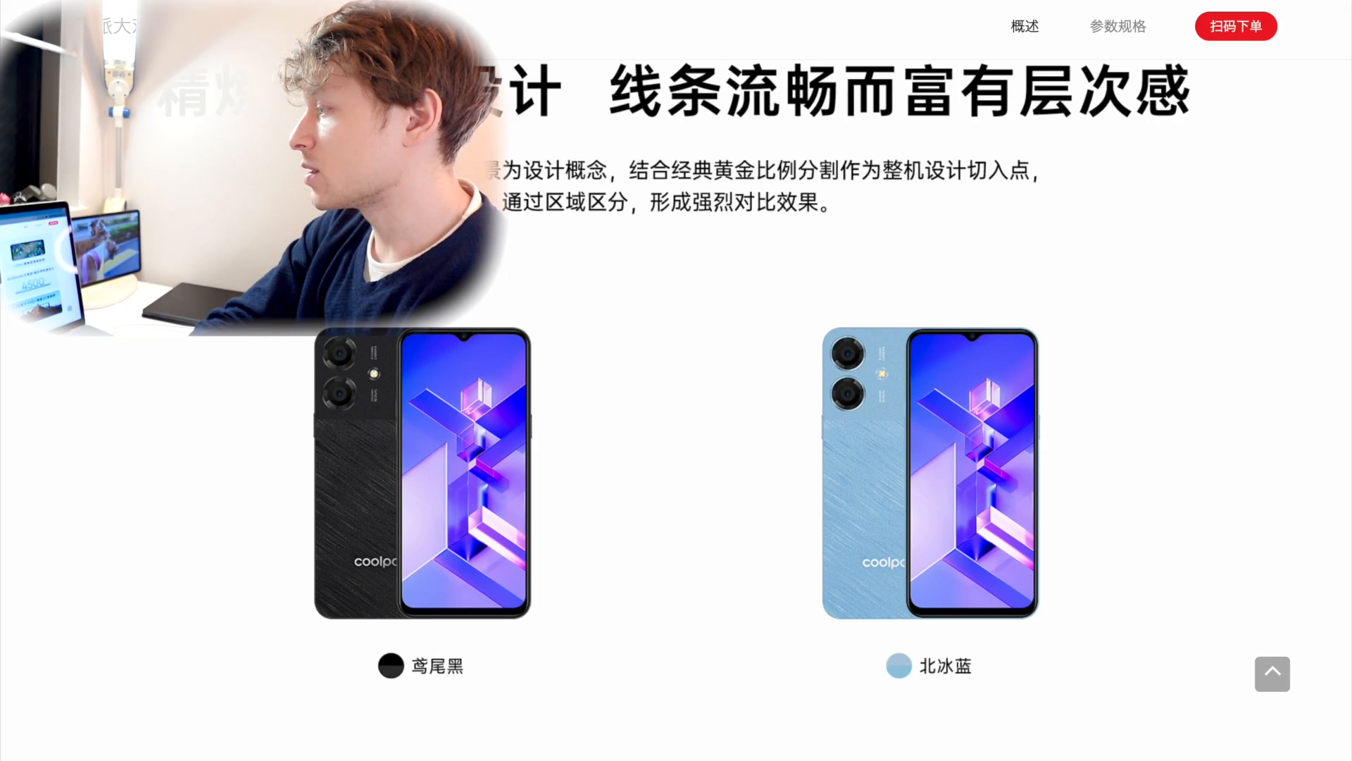
scroll(down, 3)
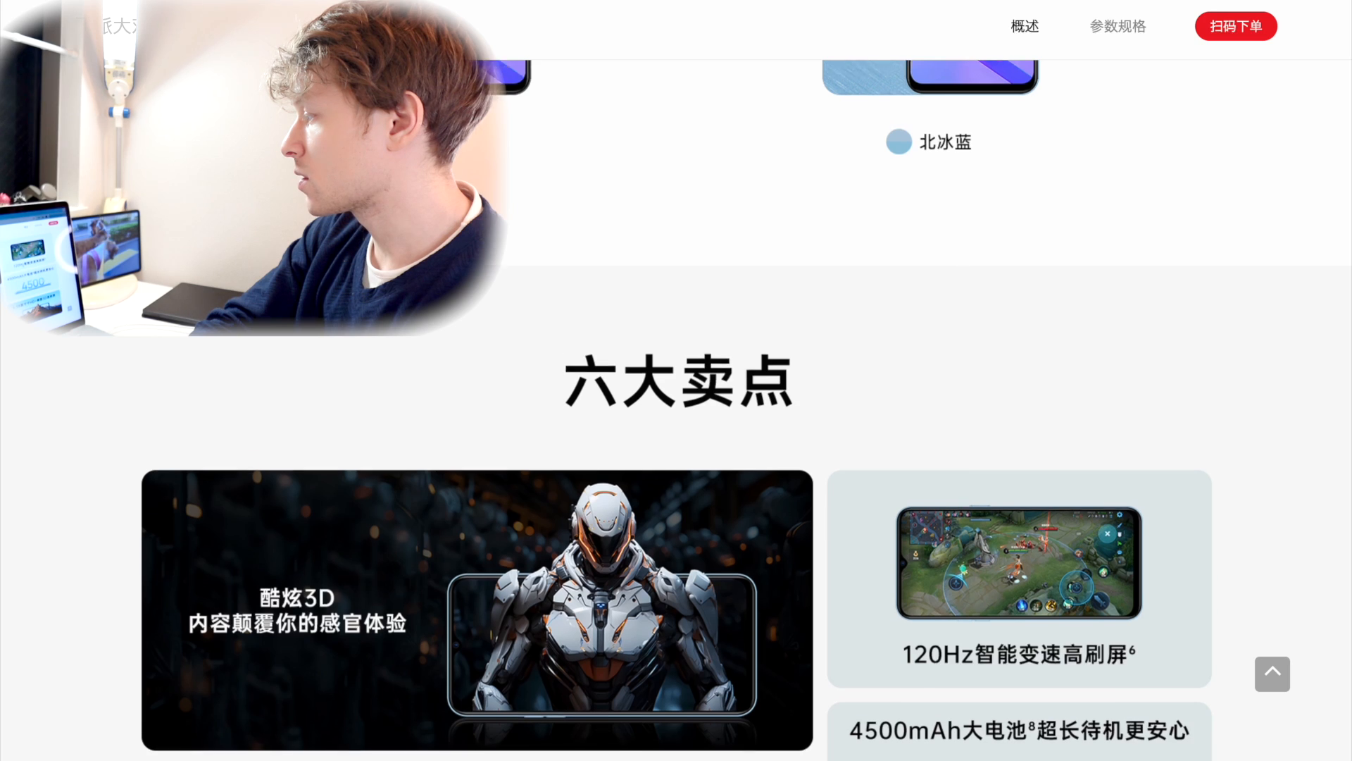
scroll(down, 3)
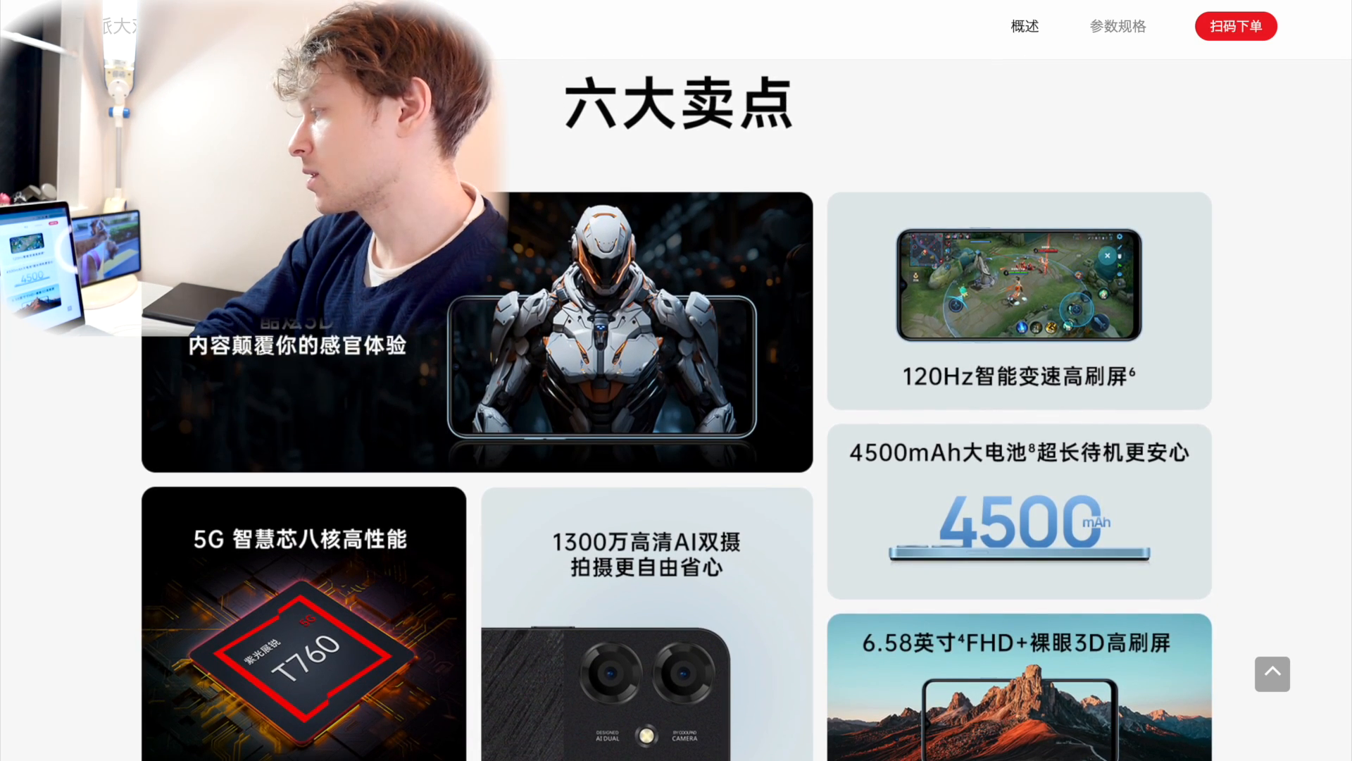
scroll(down, 3)
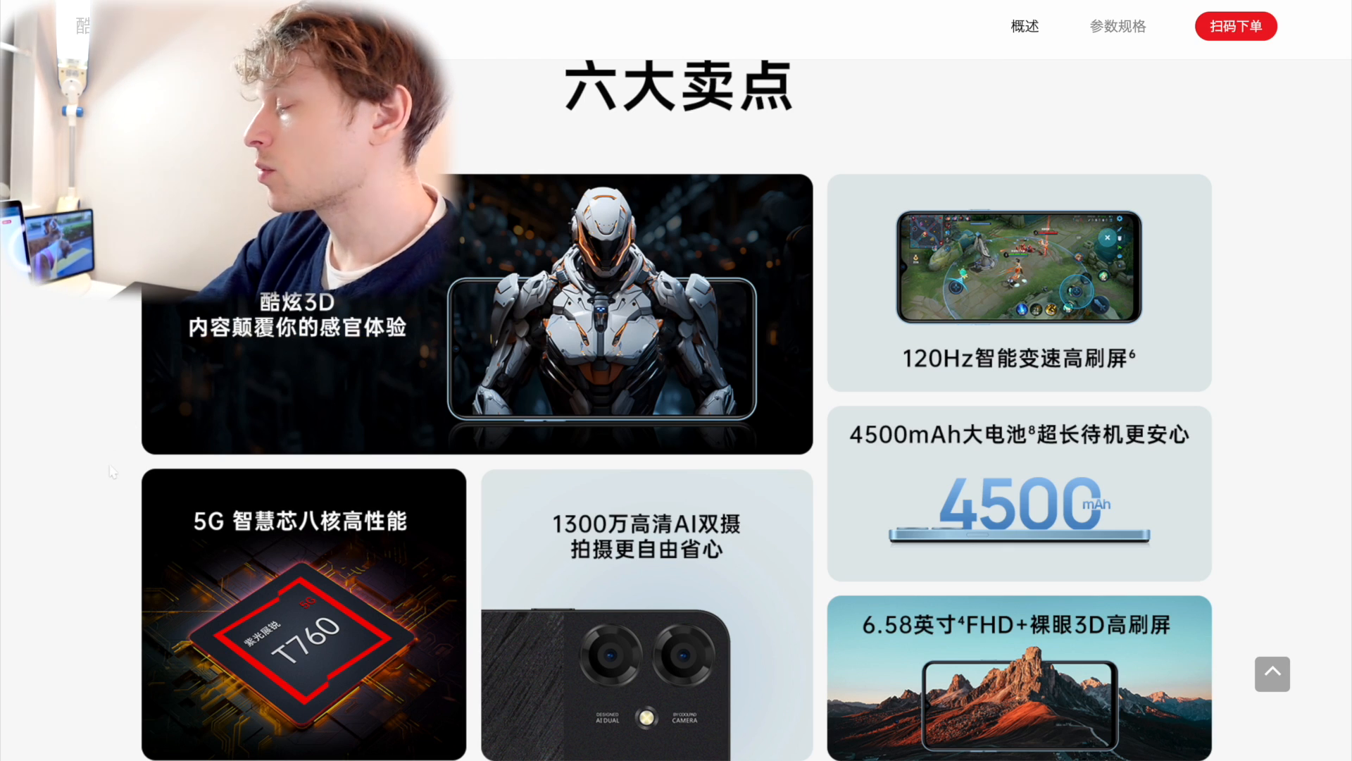
scroll(down, 3)
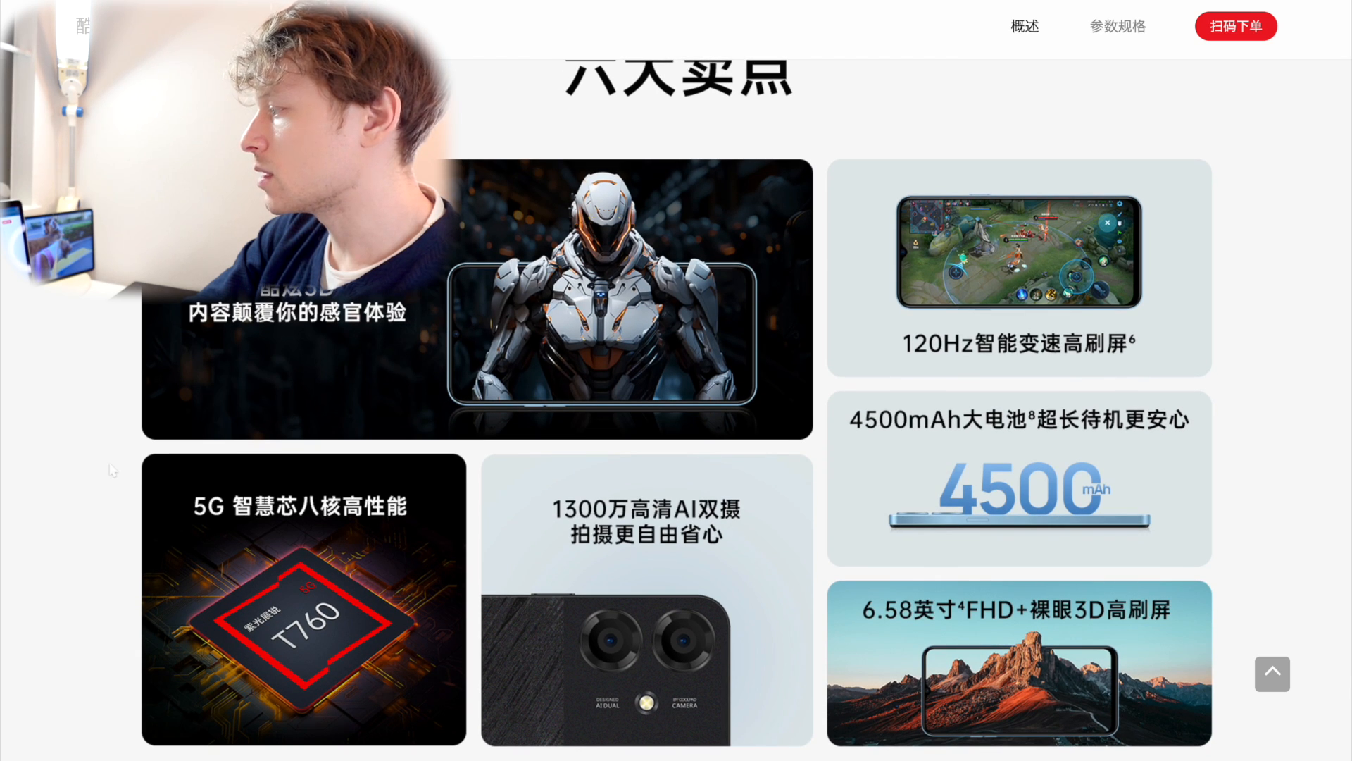
scroll(down, 3)
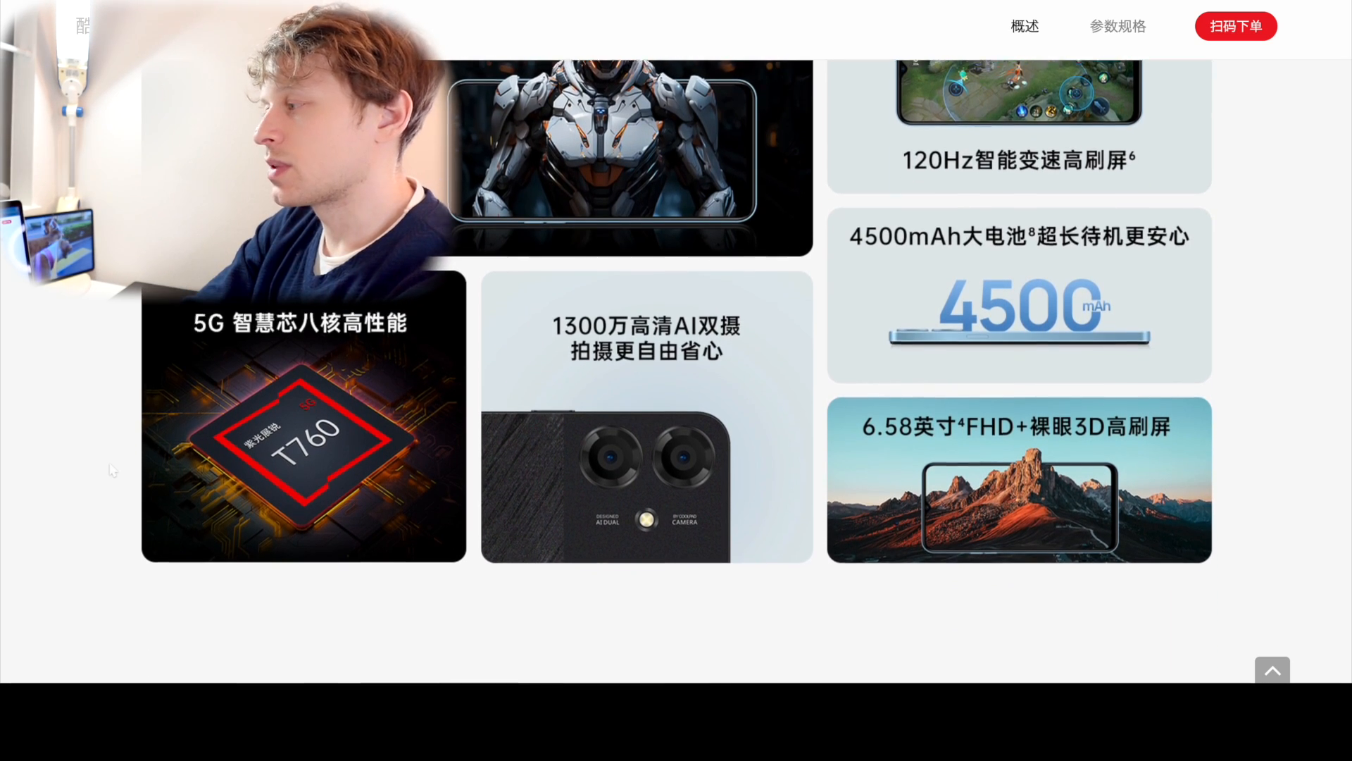
scroll(down, 3)
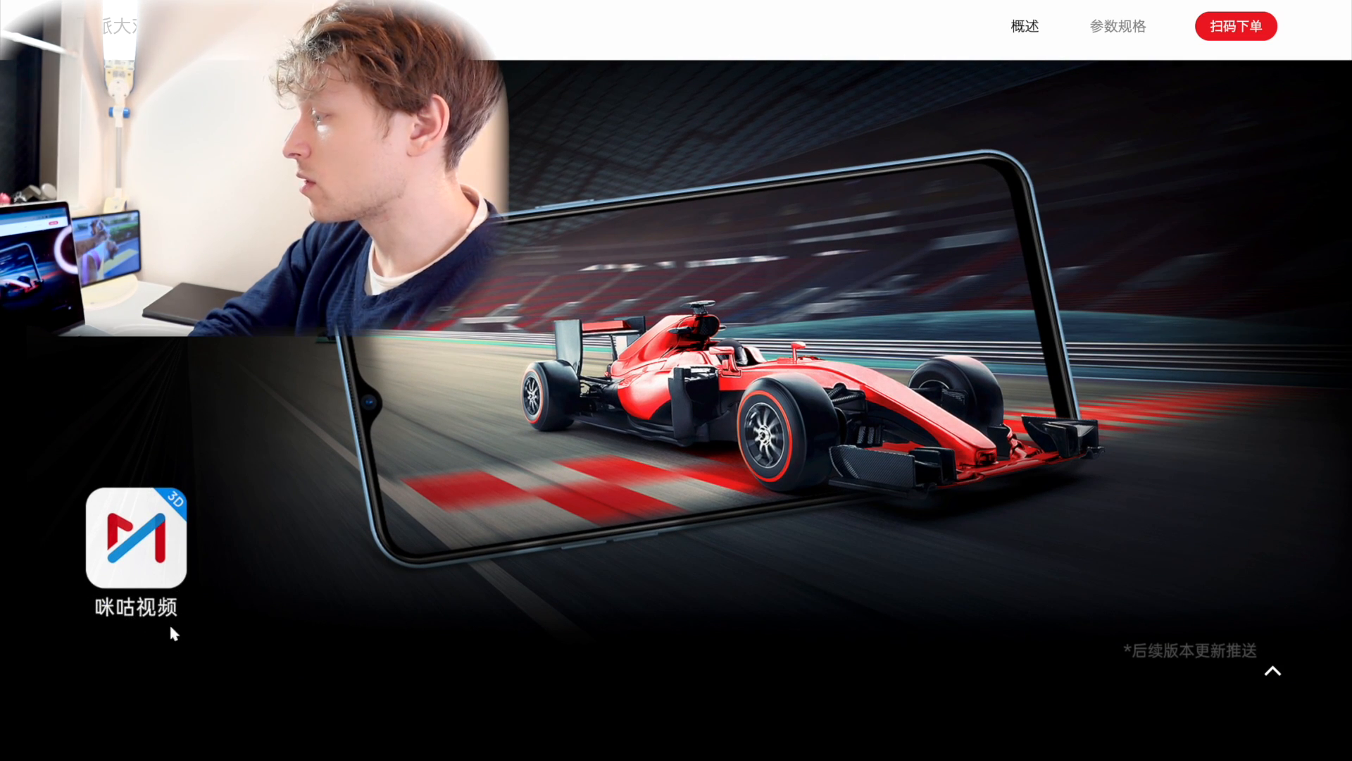
scroll(down, 3)
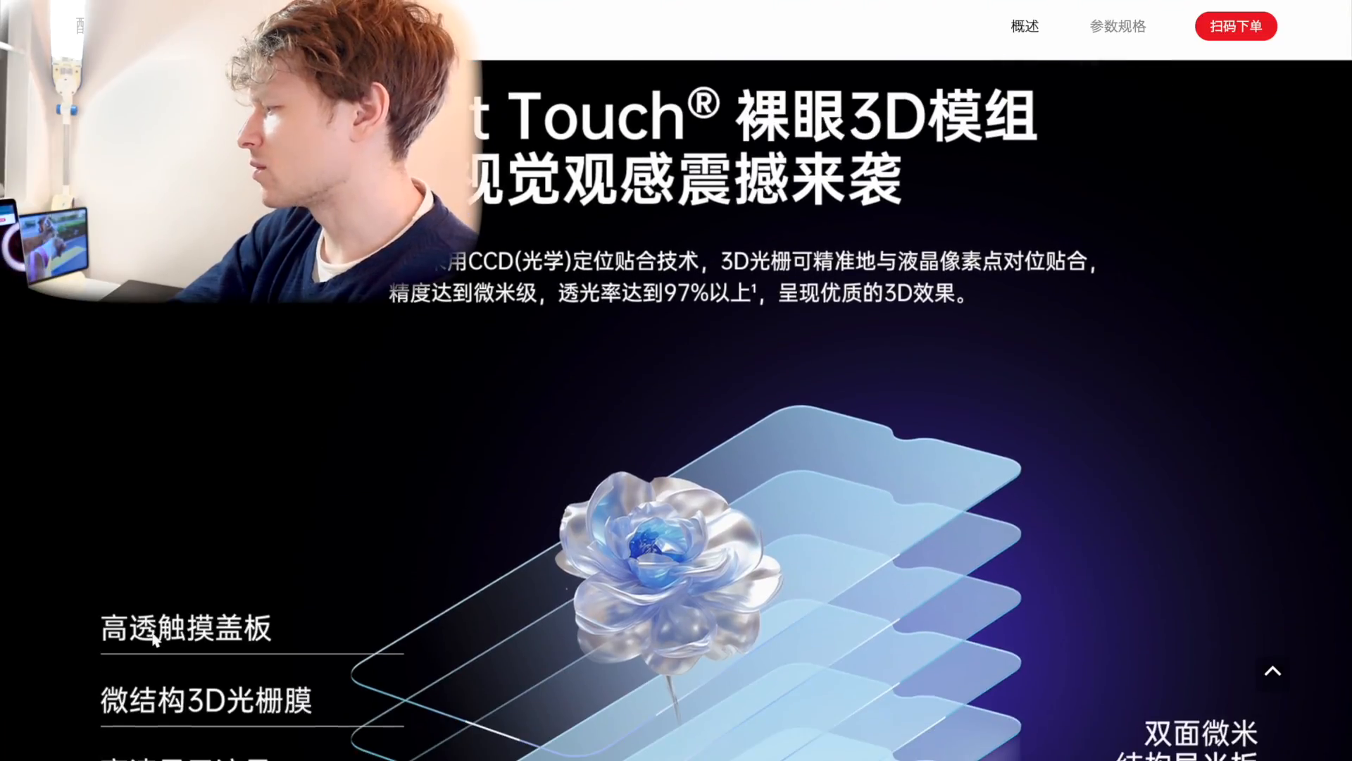
scroll(down, 3)
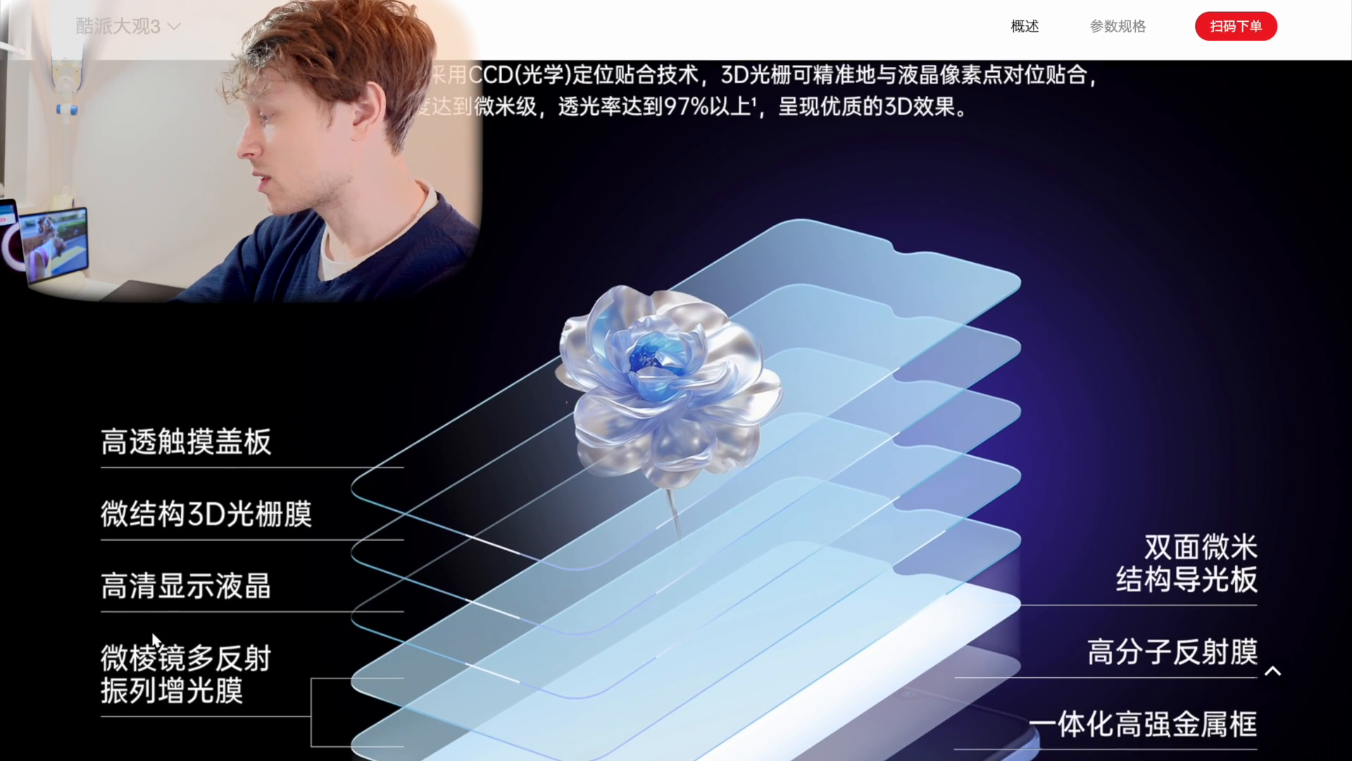
scroll(down, 3)
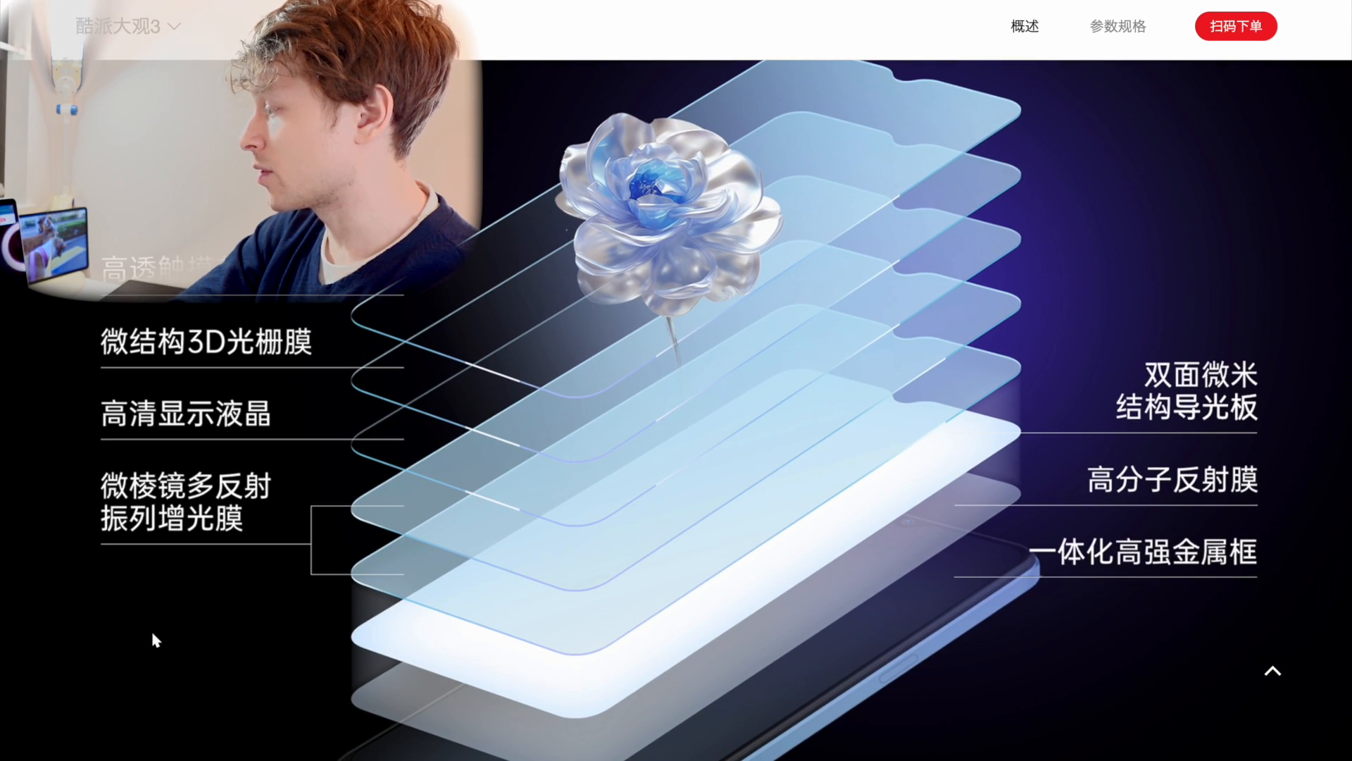
scroll(down, 3)
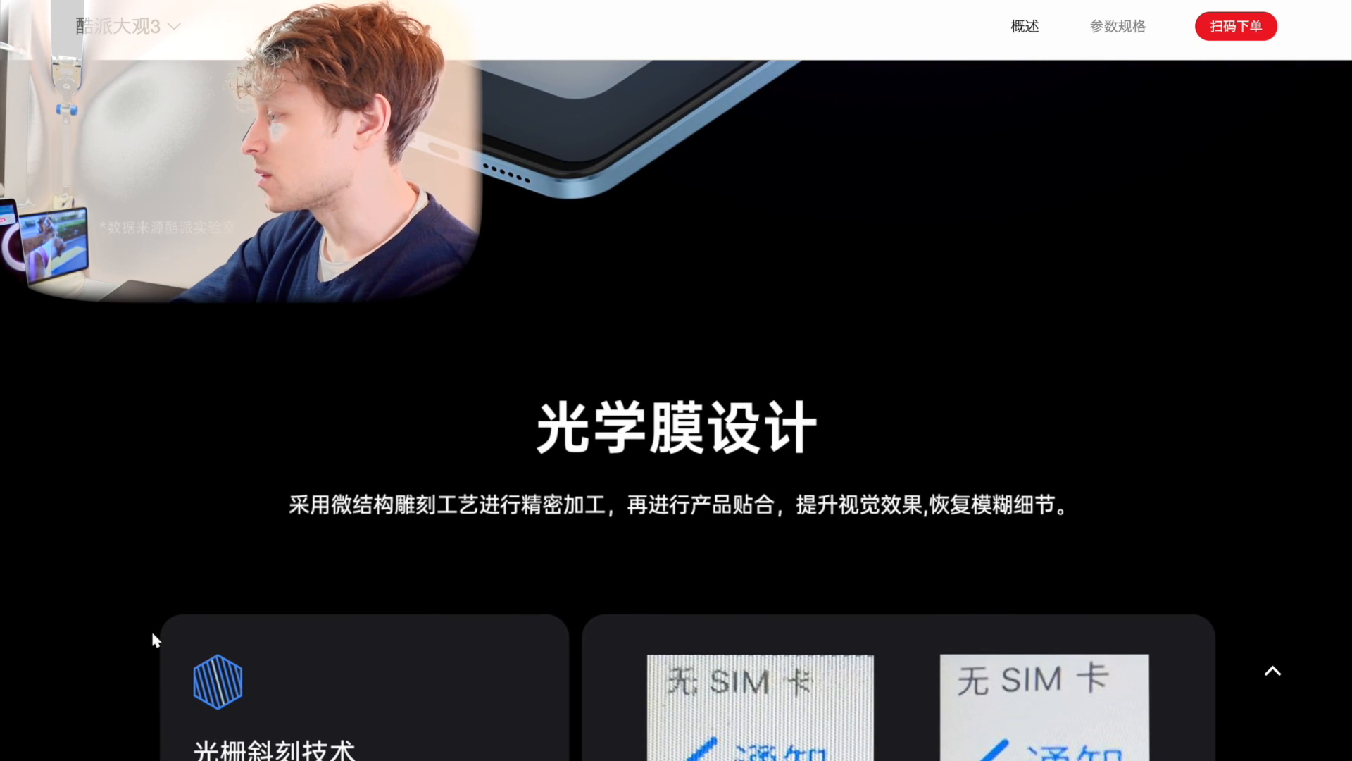
scroll(down, 3)
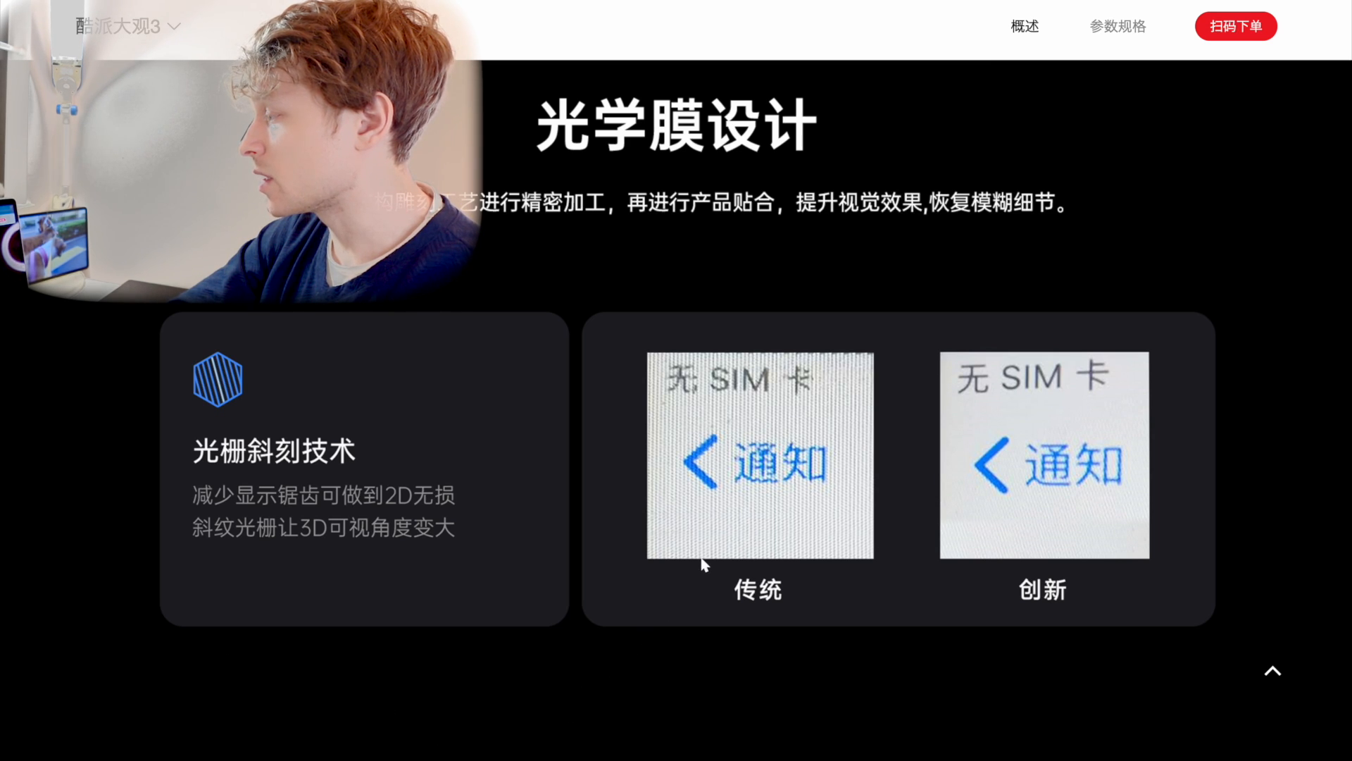
mouse_move(748, 511)
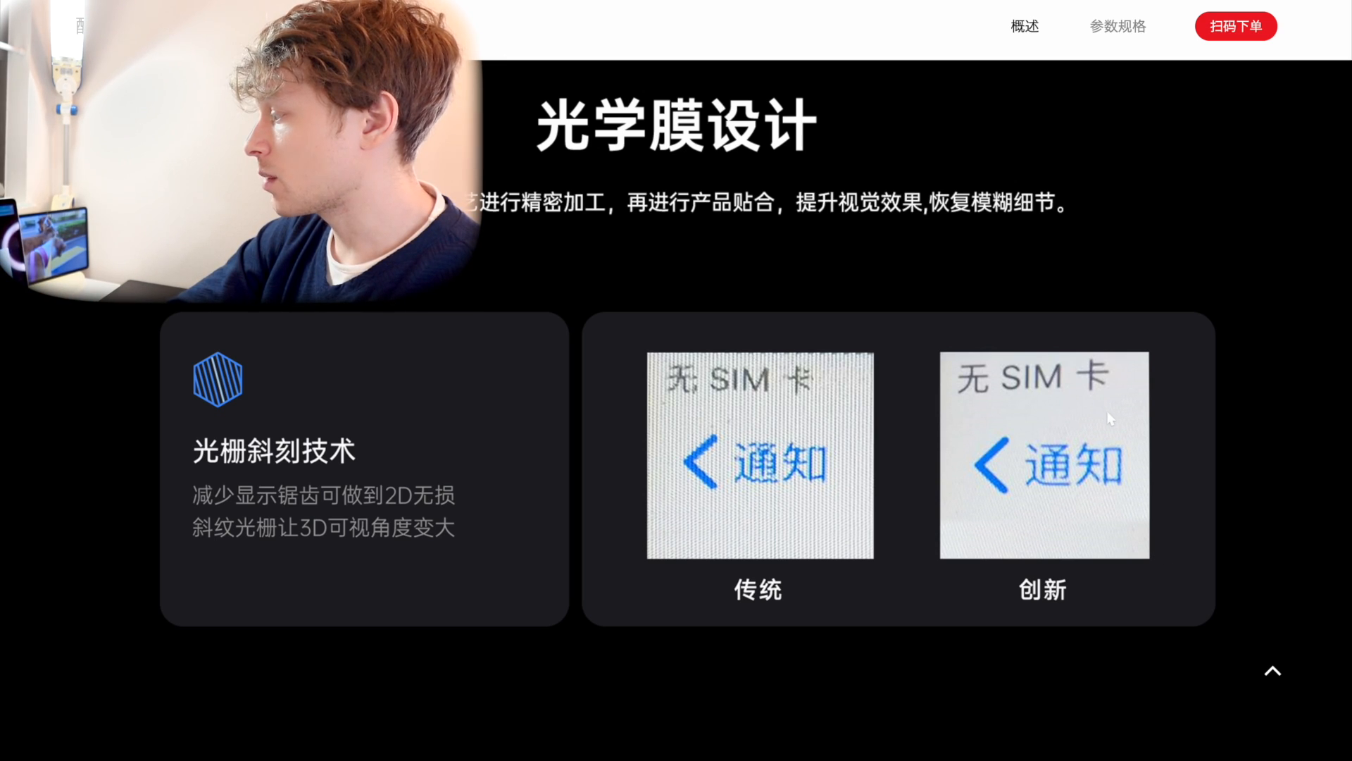
mouse_move(1125, 433)
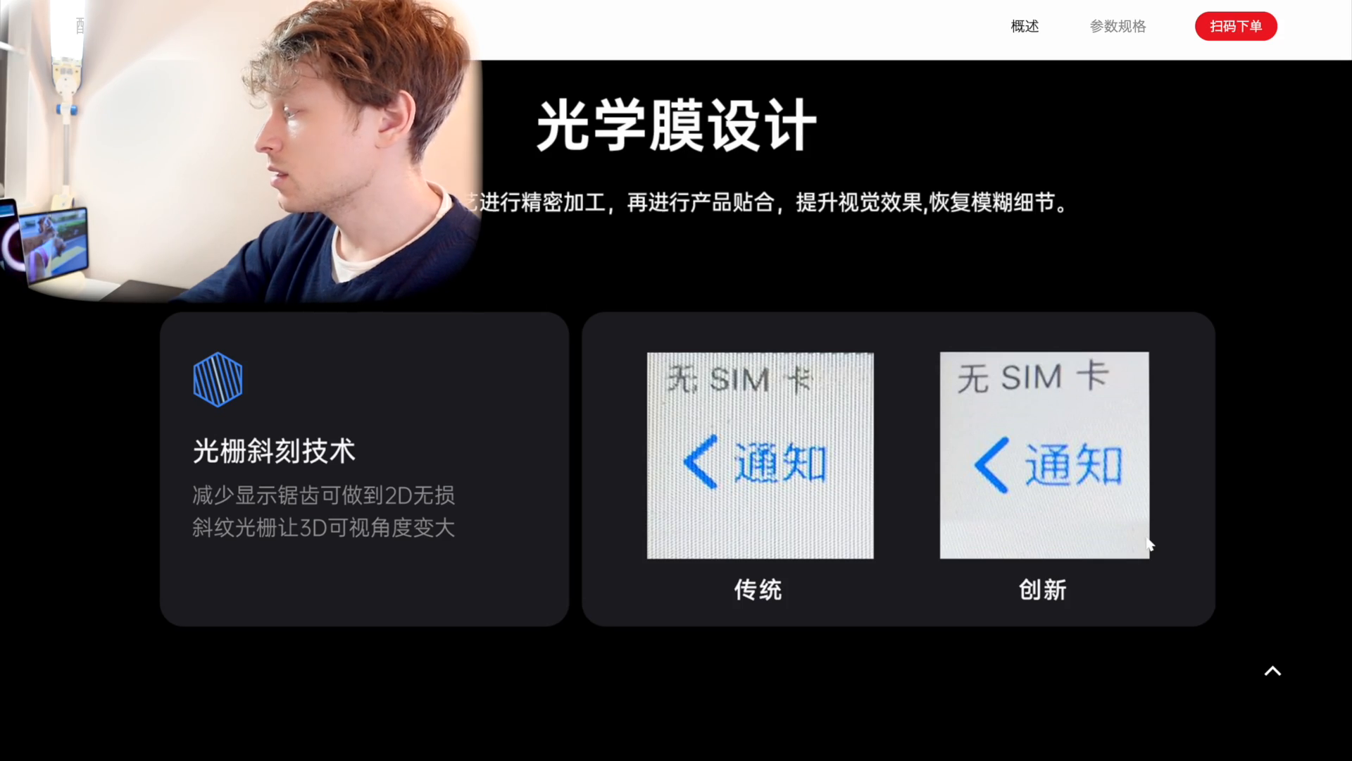
mouse_move(1159, 551)
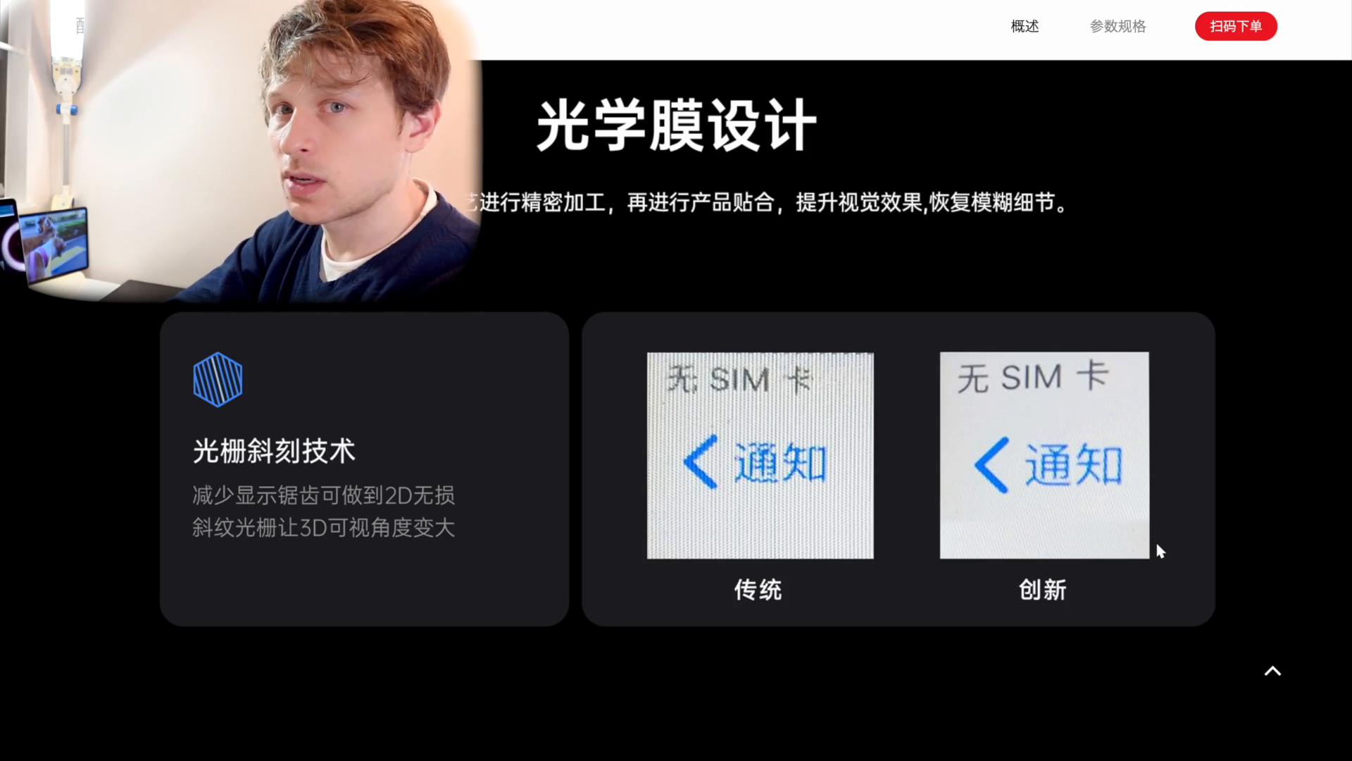
scroll(down, 3)
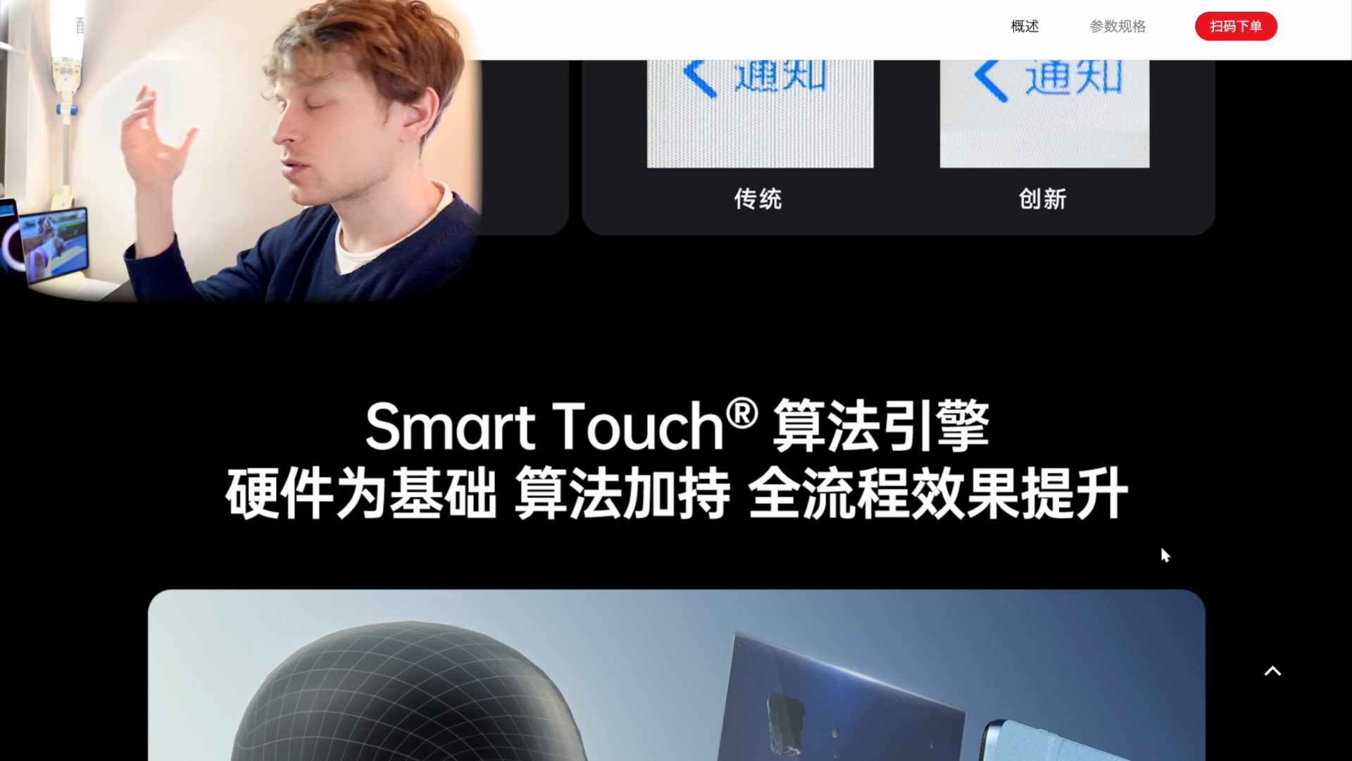
scroll(down, 3)
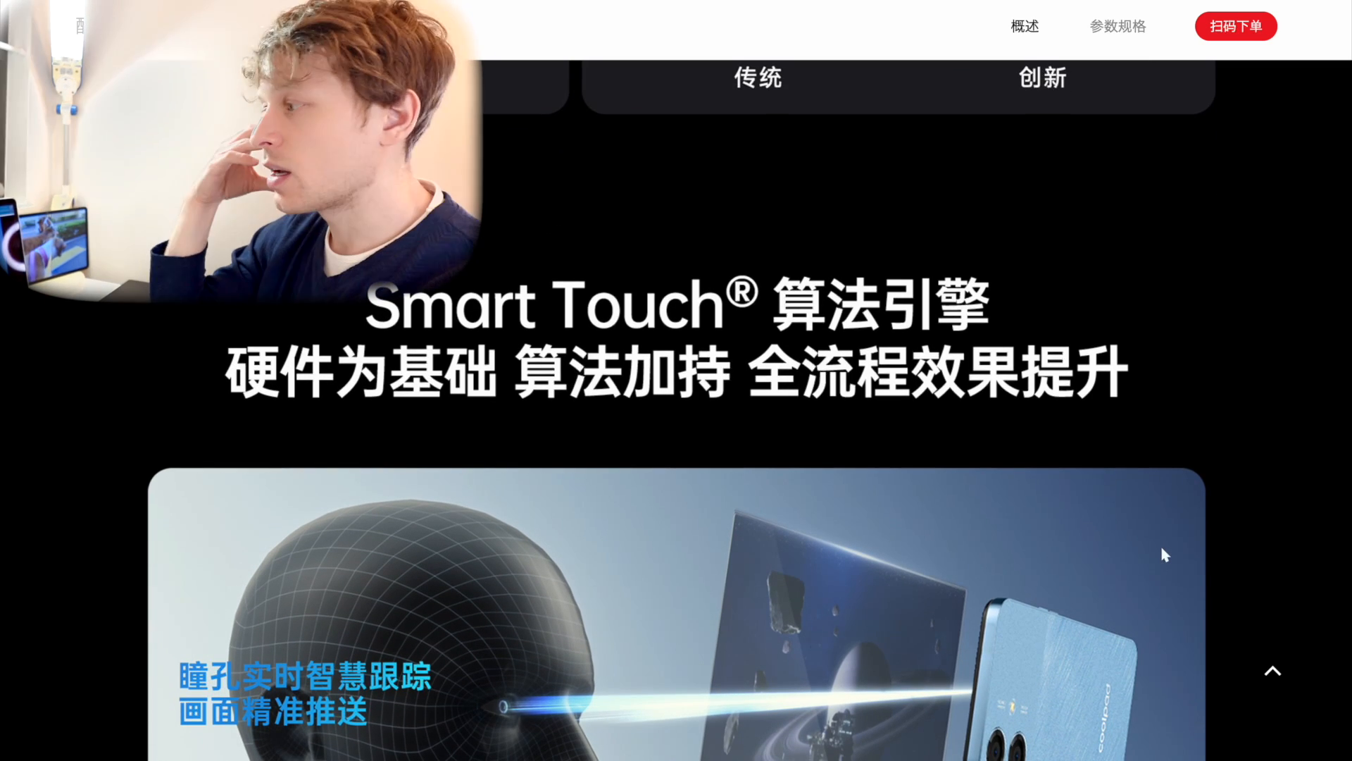
scroll(down, 3)
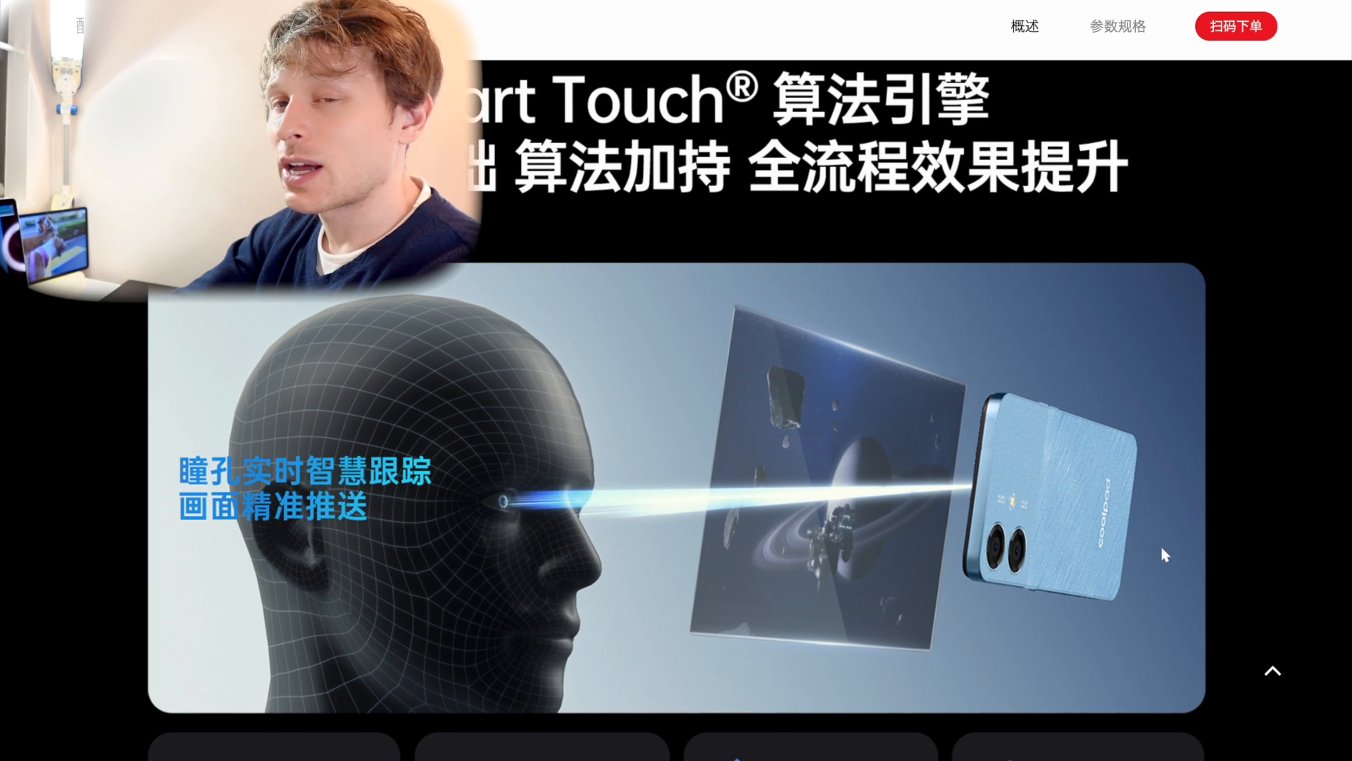
scroll(down, 3)
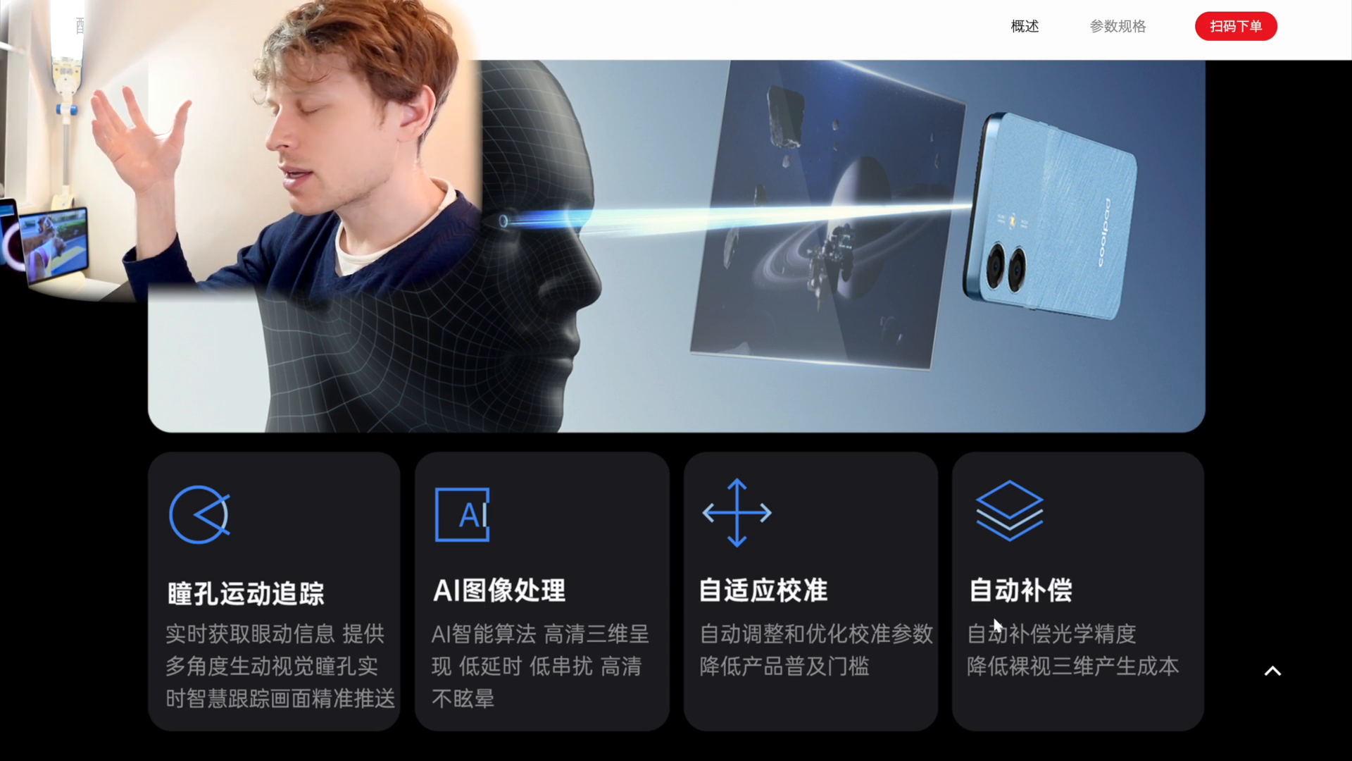
mouse_move(1044, 621)
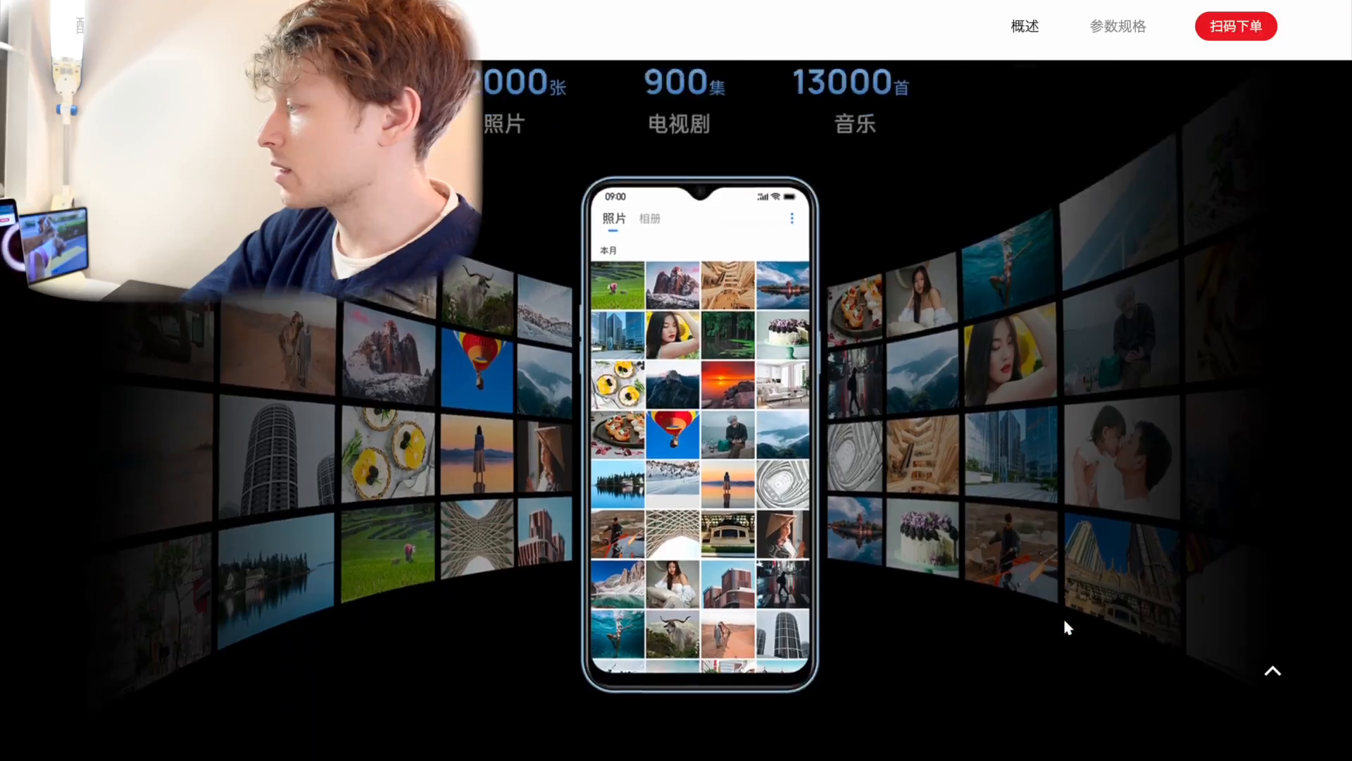
scroll(down, 3)
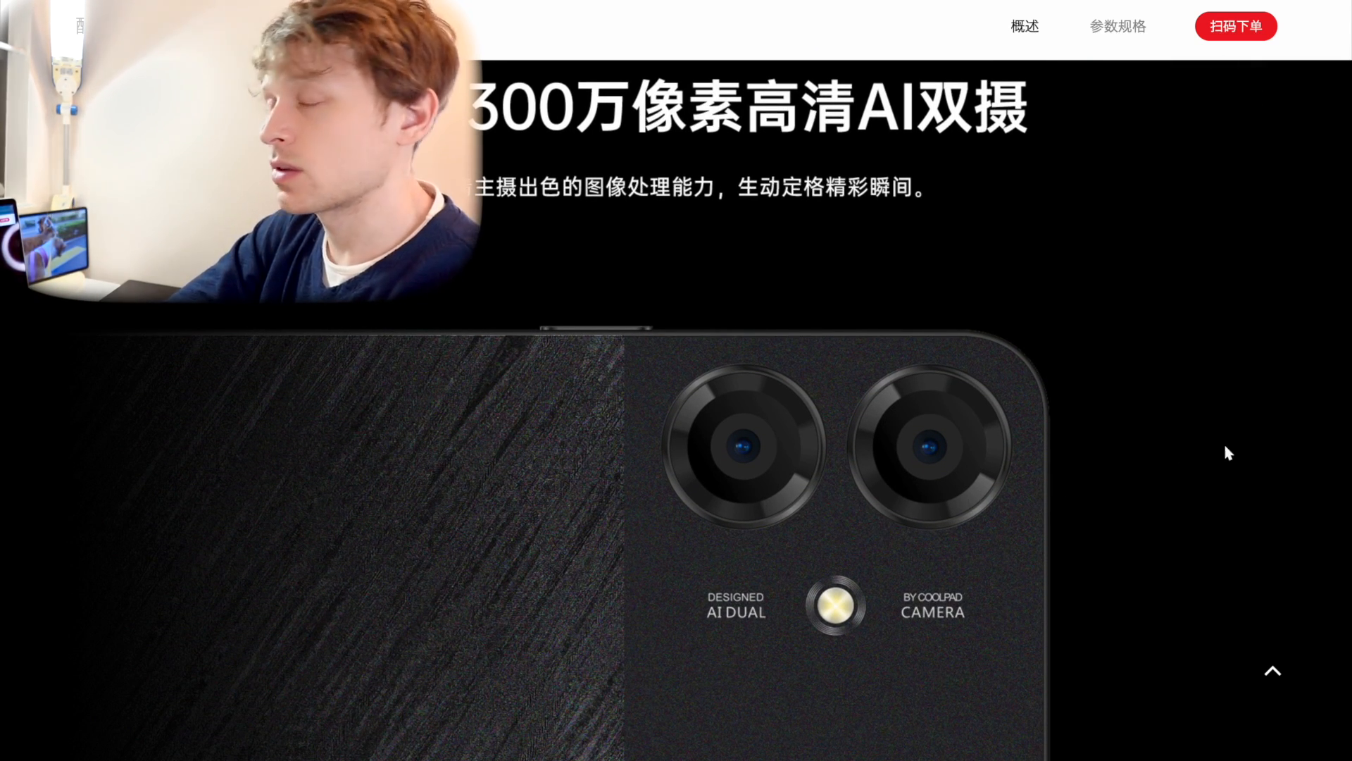
scroll(up, 3)
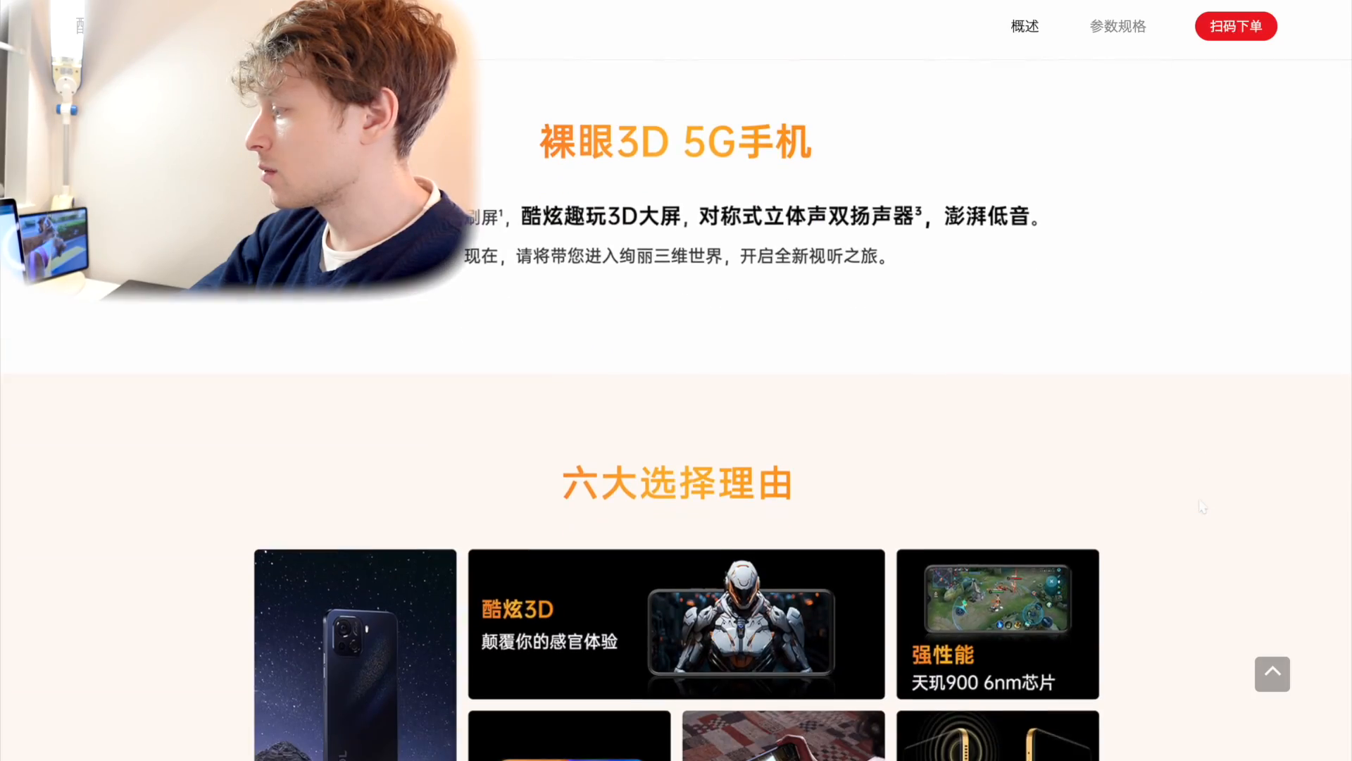
scroll(down, 3)
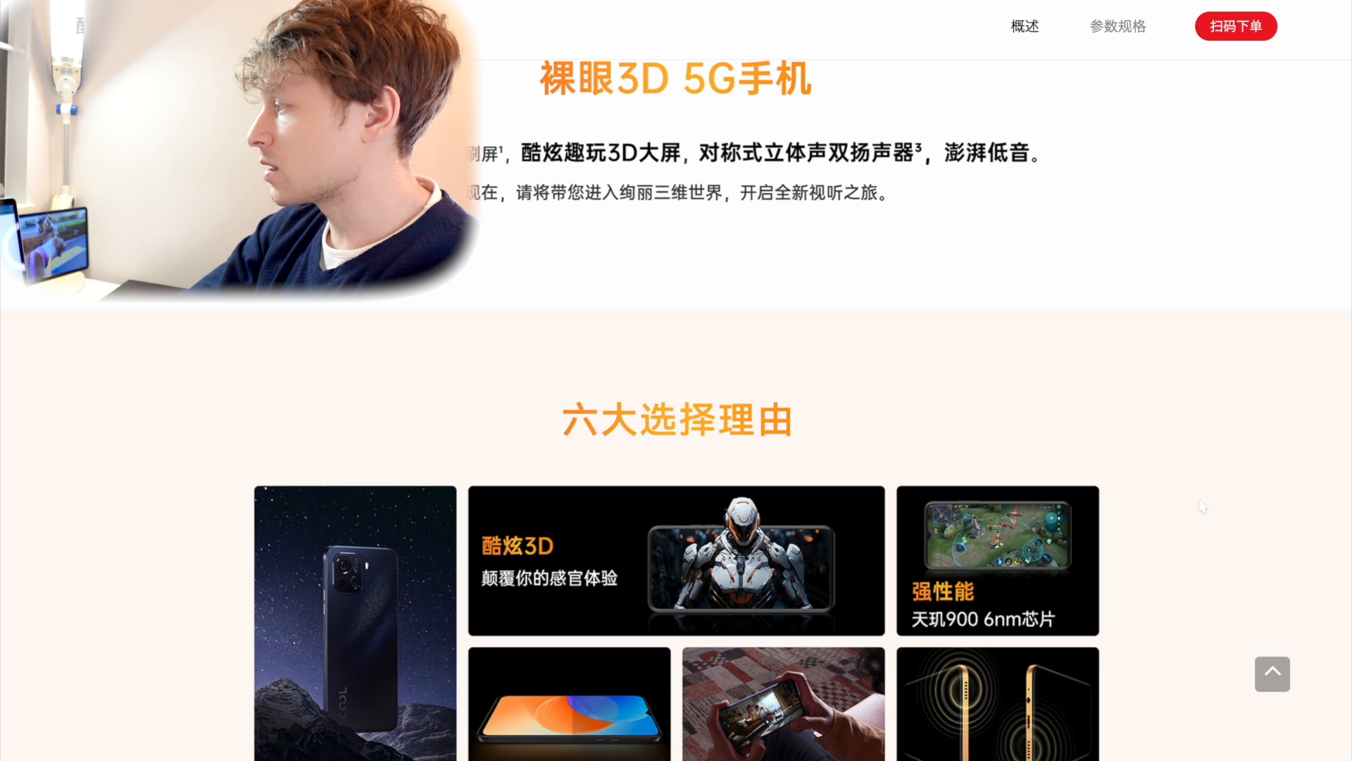
scroll(down, 3)
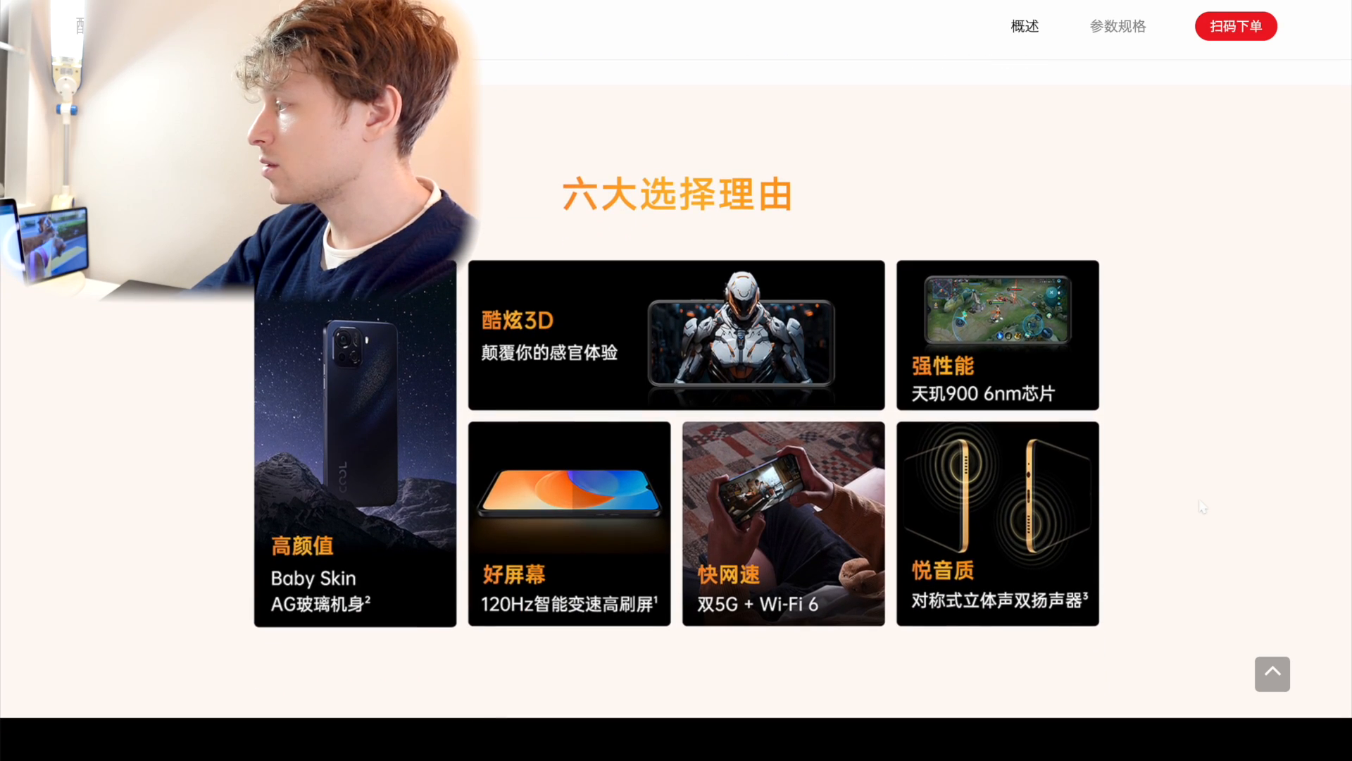
scroll(down, 3)
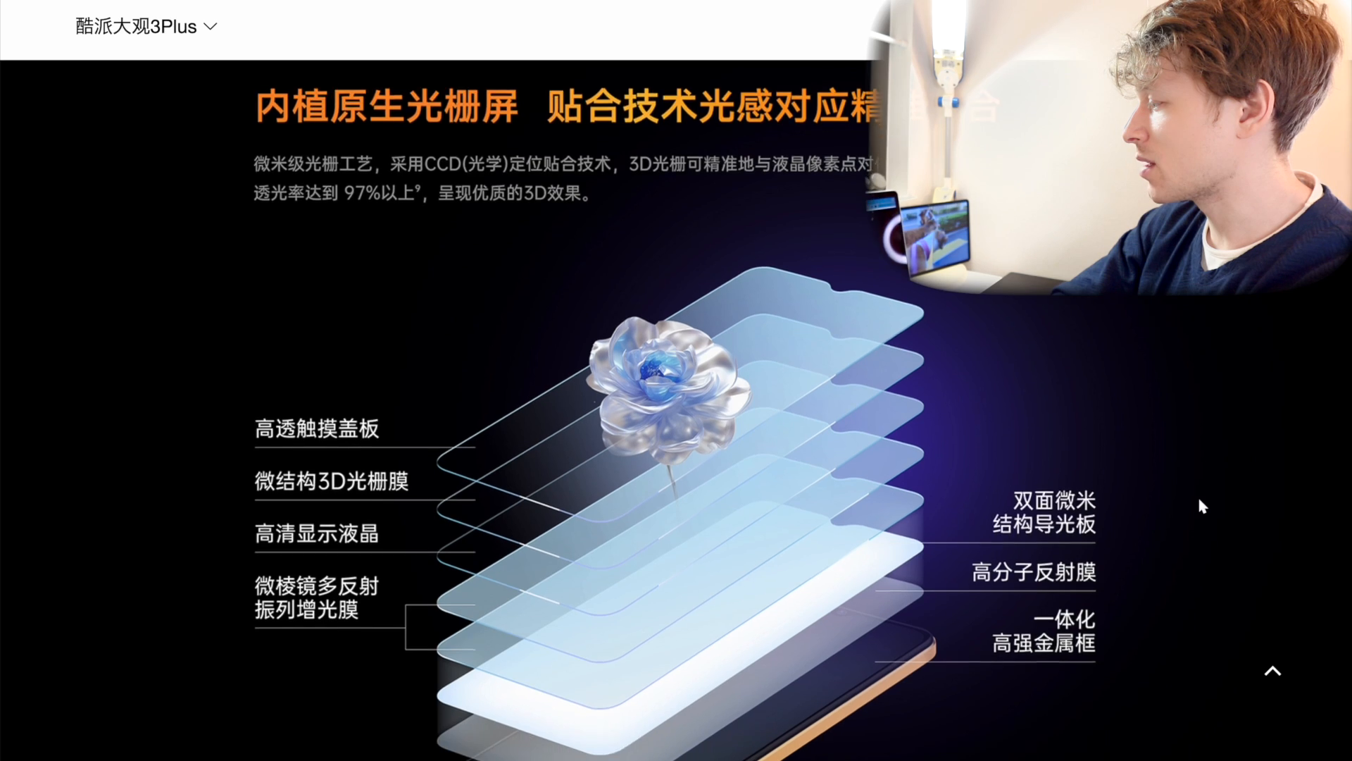
scroll(down, 3)
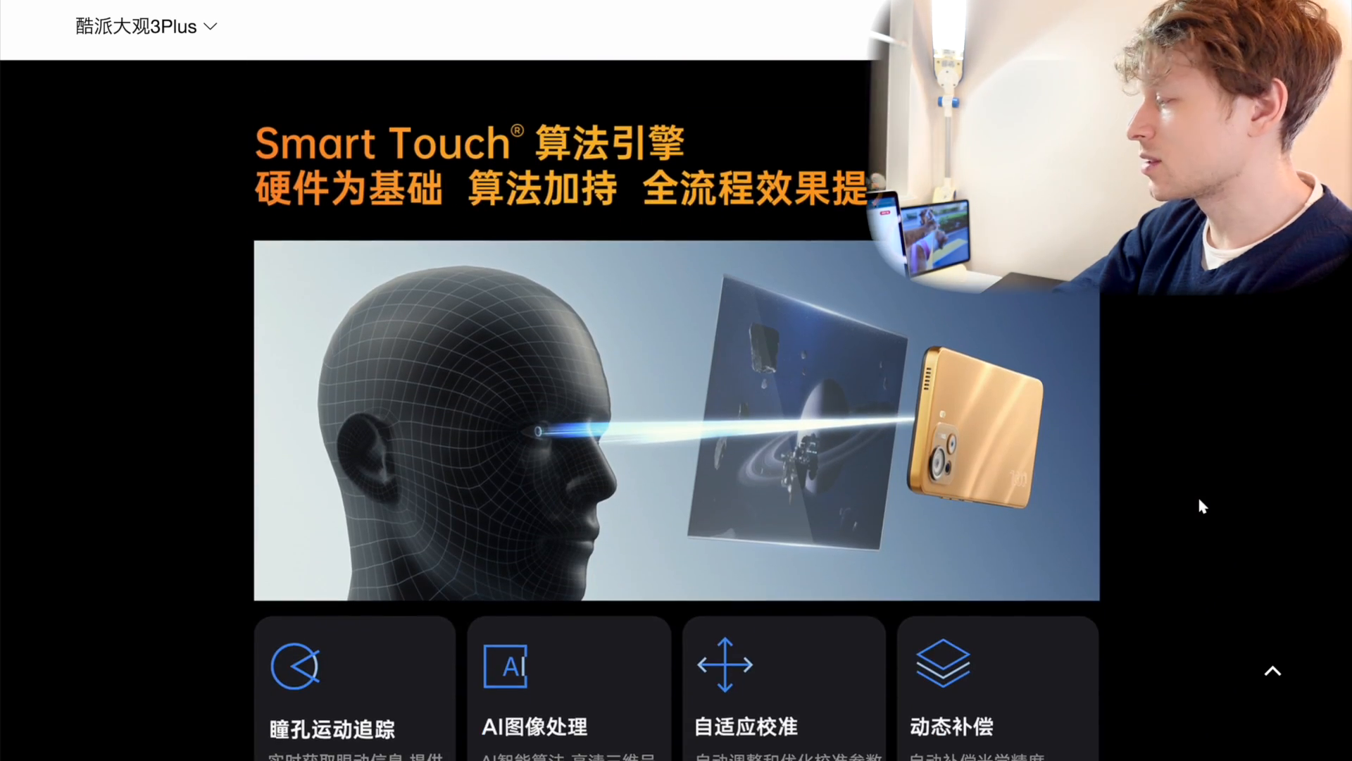
scroll(down, 3)
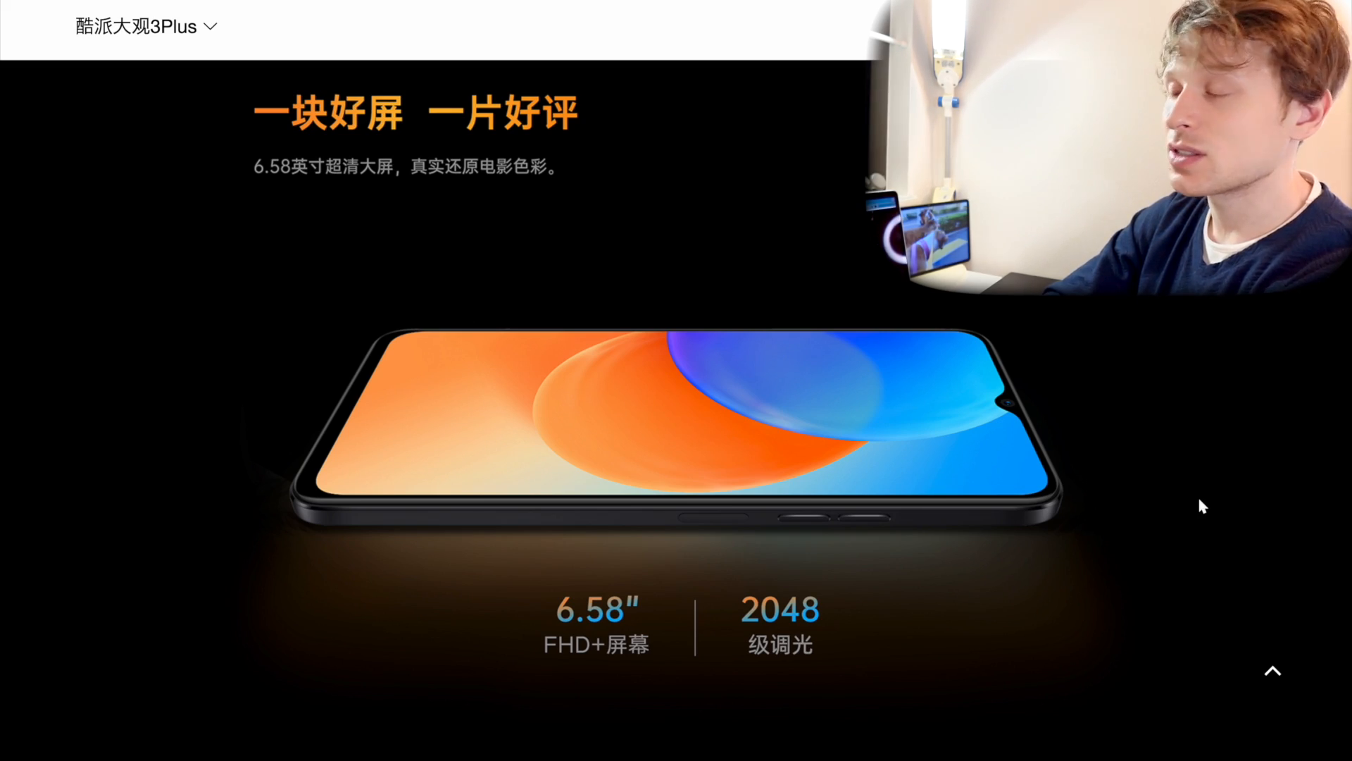
scroll(down, 3)
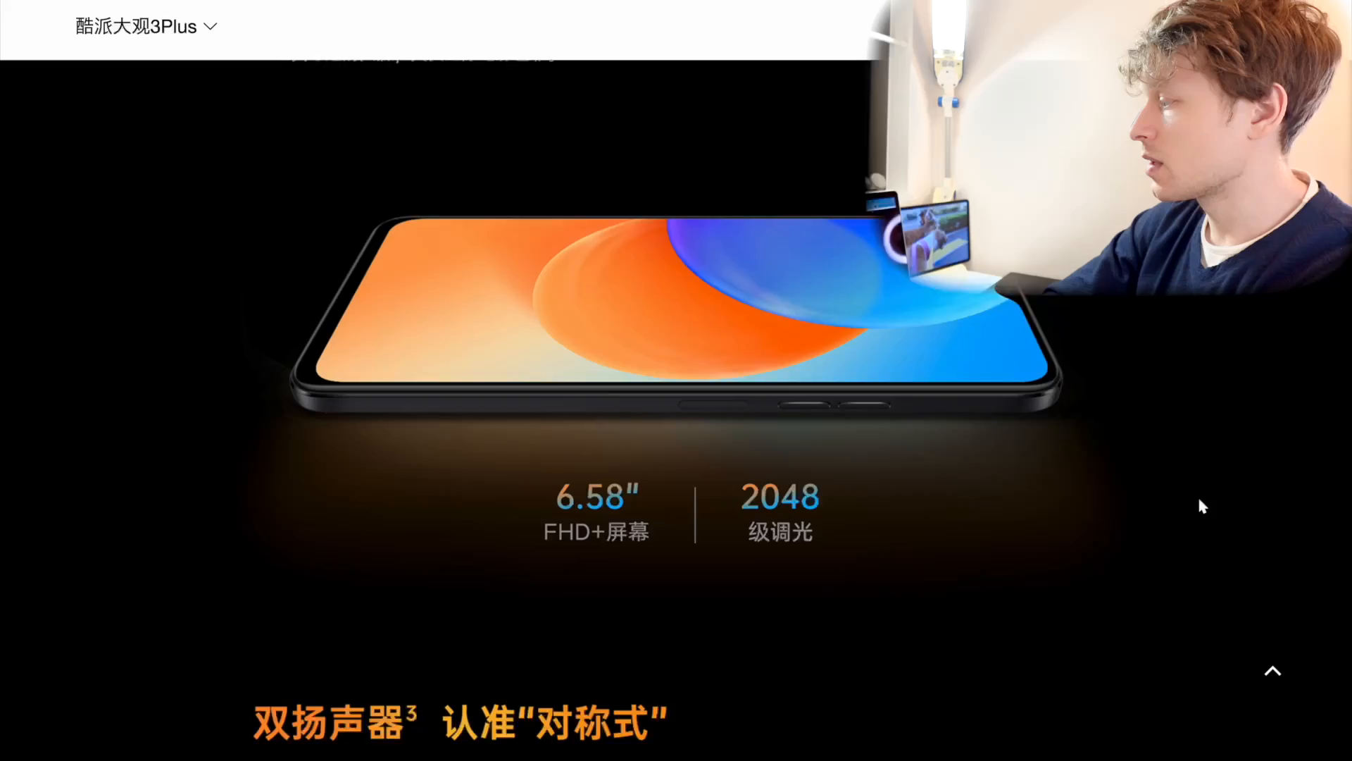
scroll(down, 3)
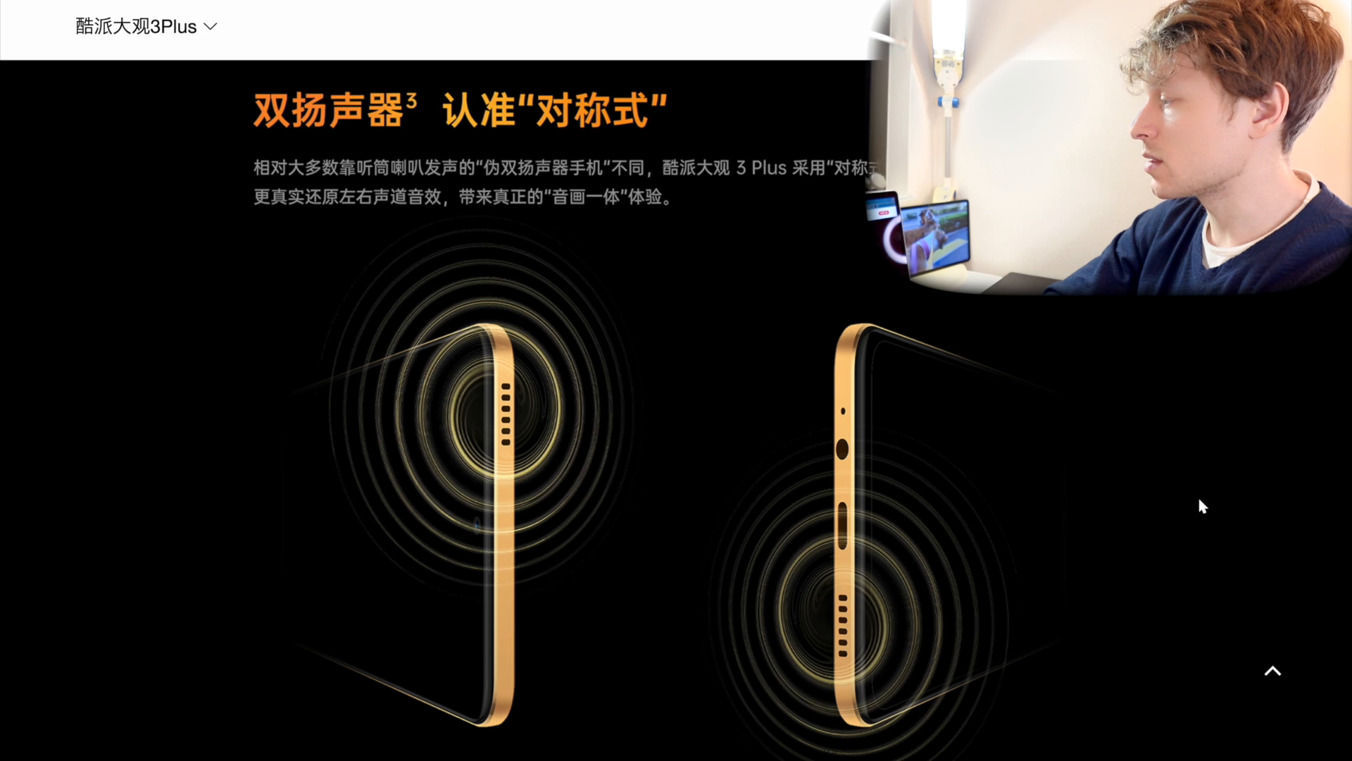
scroll(down, 3)
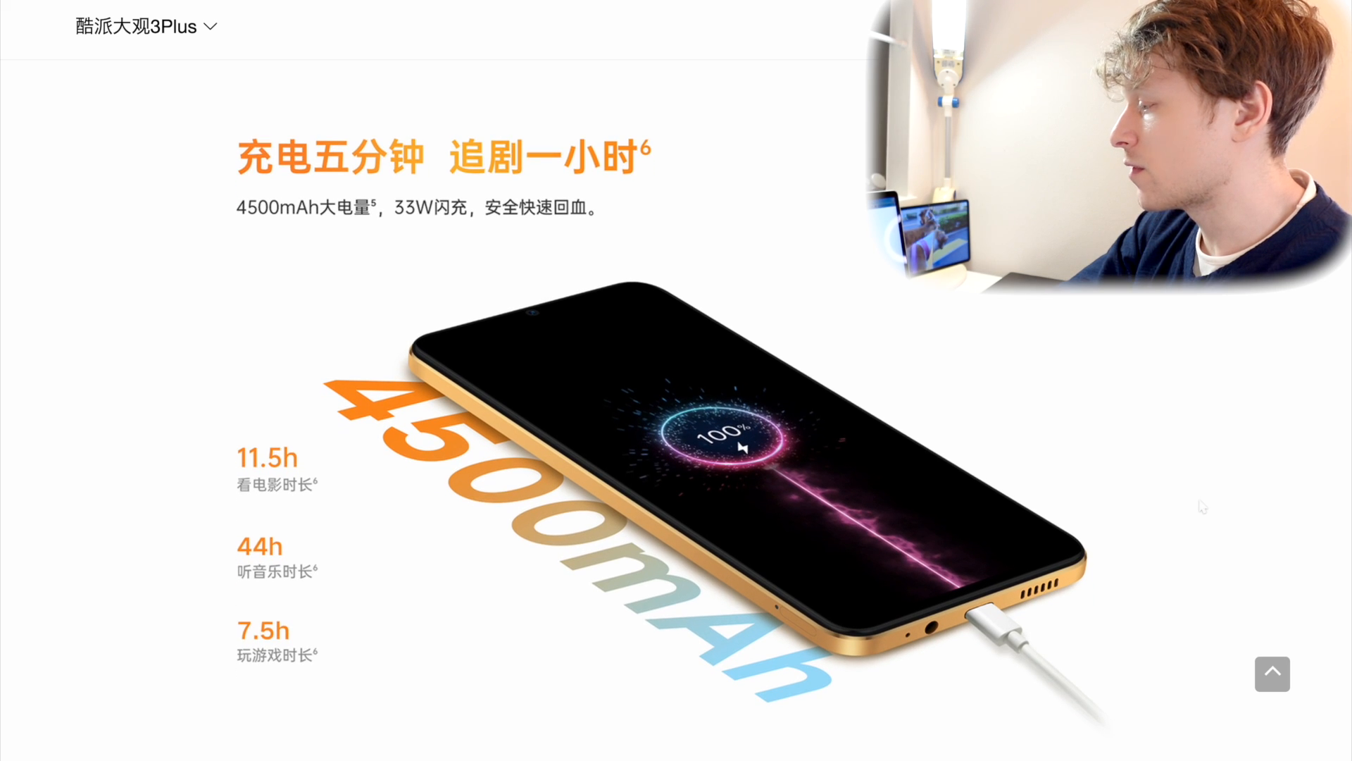
scroll(down, 3)
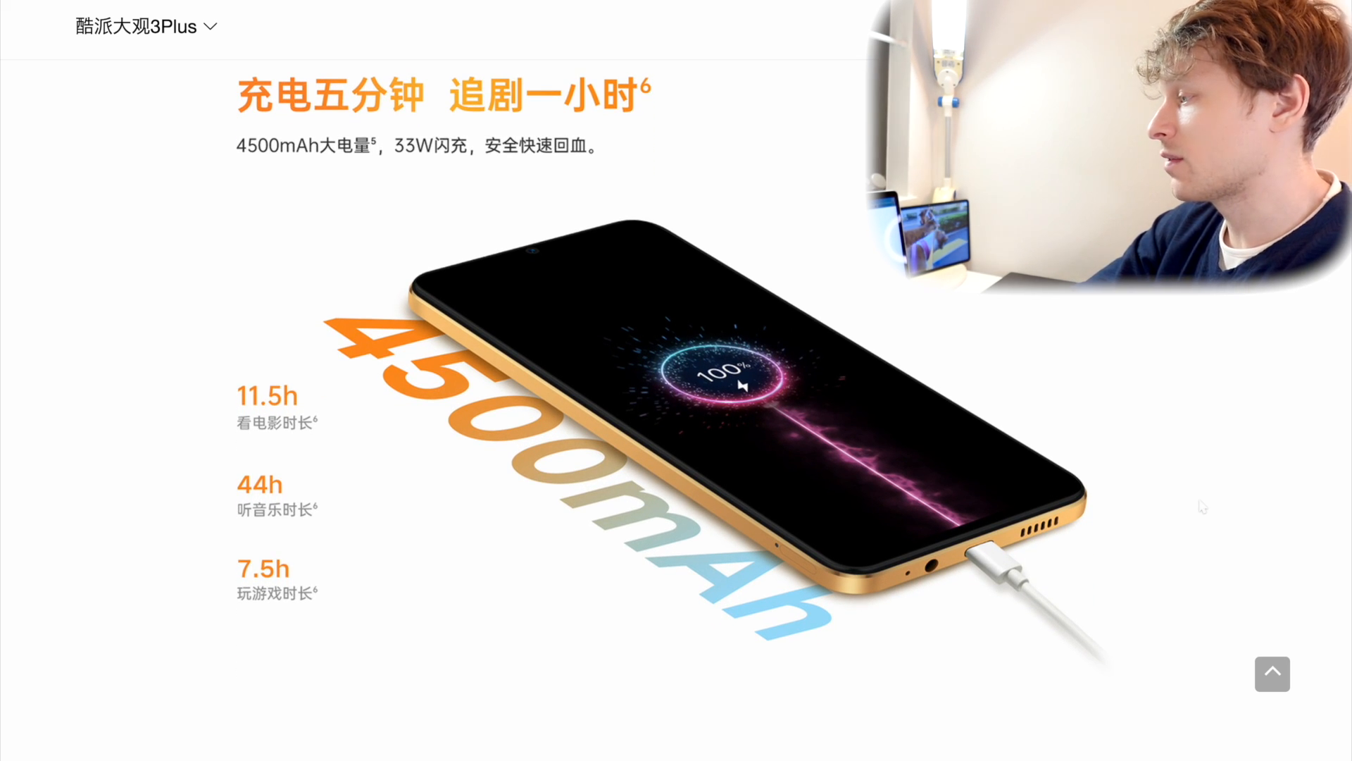
scroll(down, 3)
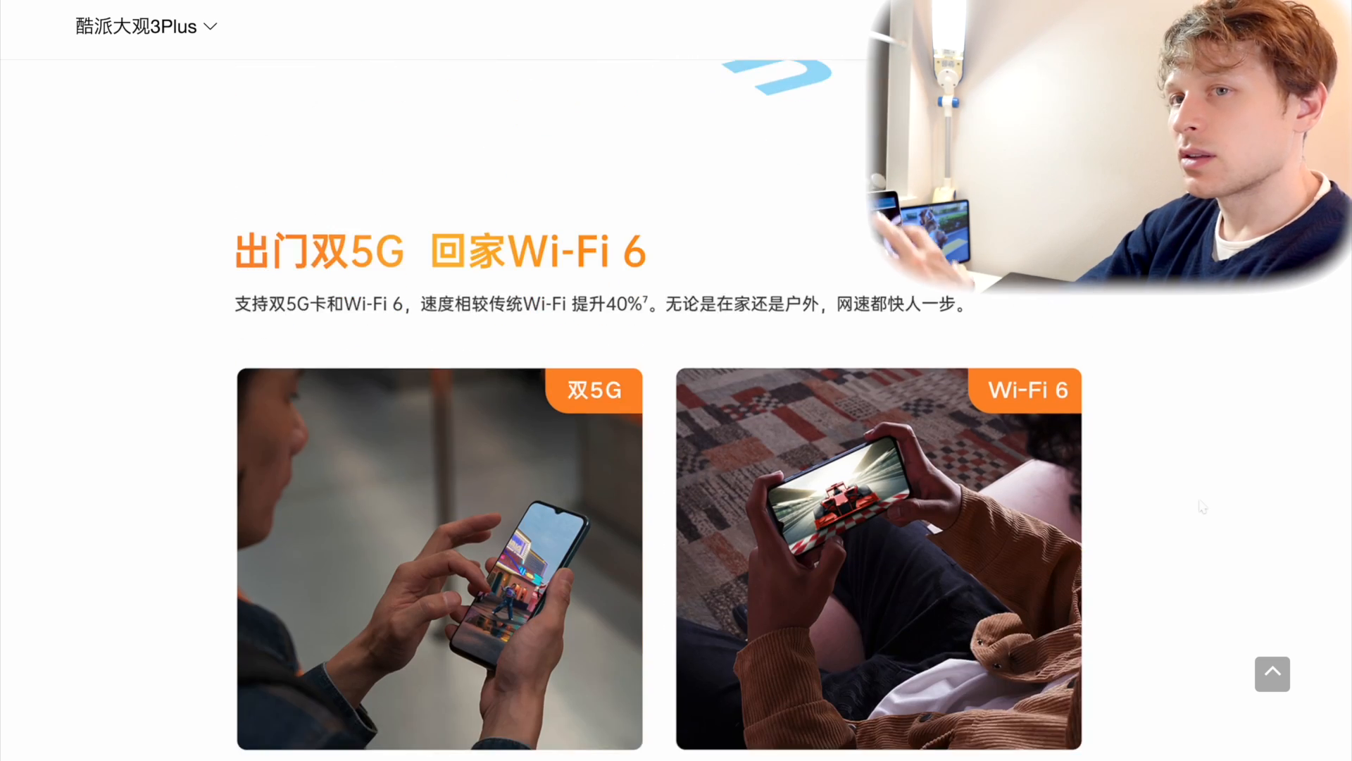
scroll(down, 3)
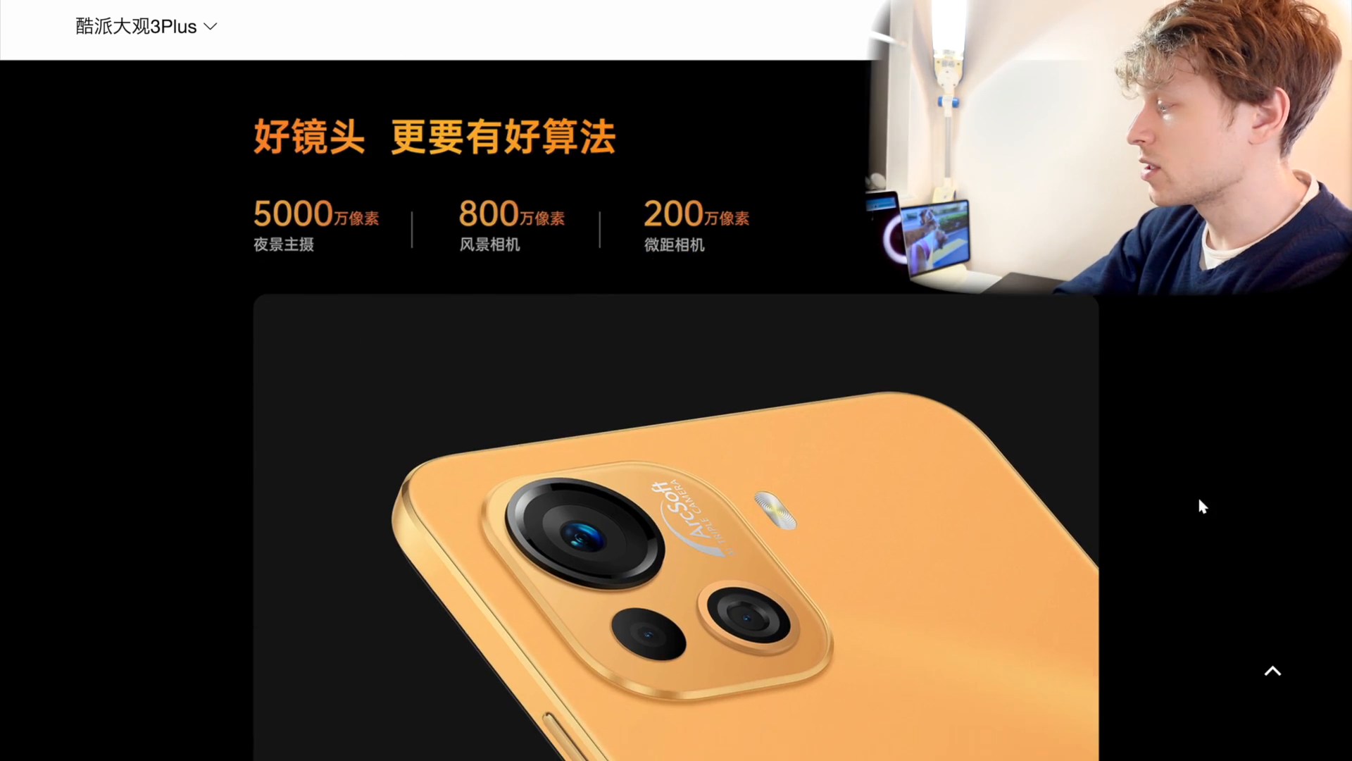